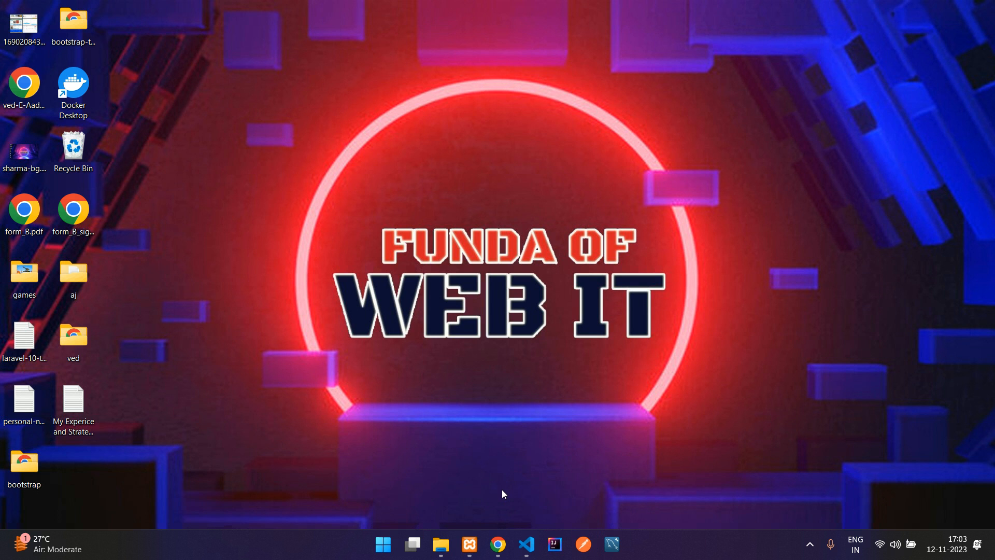
Bring up Chrome showing the Laravel welcome page at localhost:8000
{"action": "left_click", "coordinate": [497, 544]}
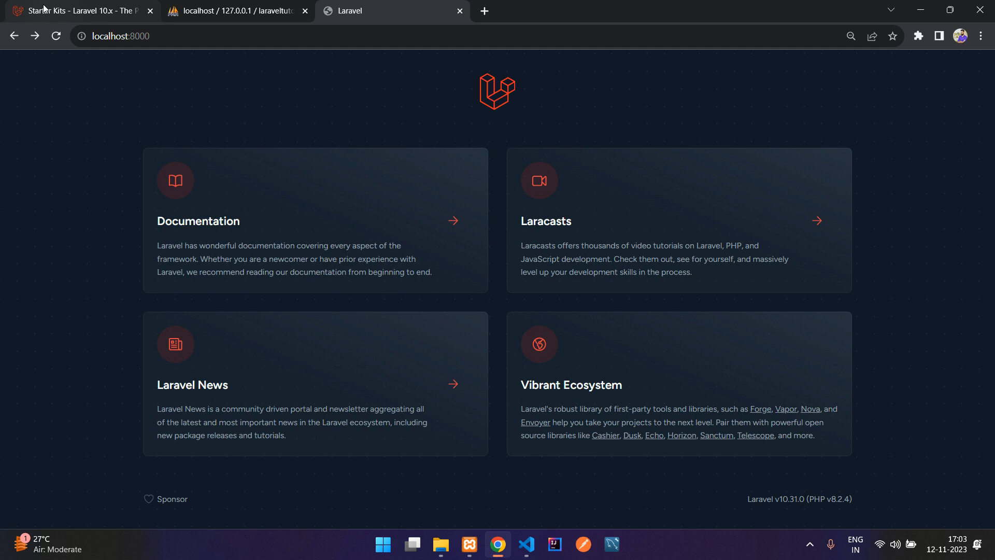
Jump to the Breeze Installation section and select 'composer require laravel/breeze --dev'
{"action": "left_click", "coordinate": [76, 10]}
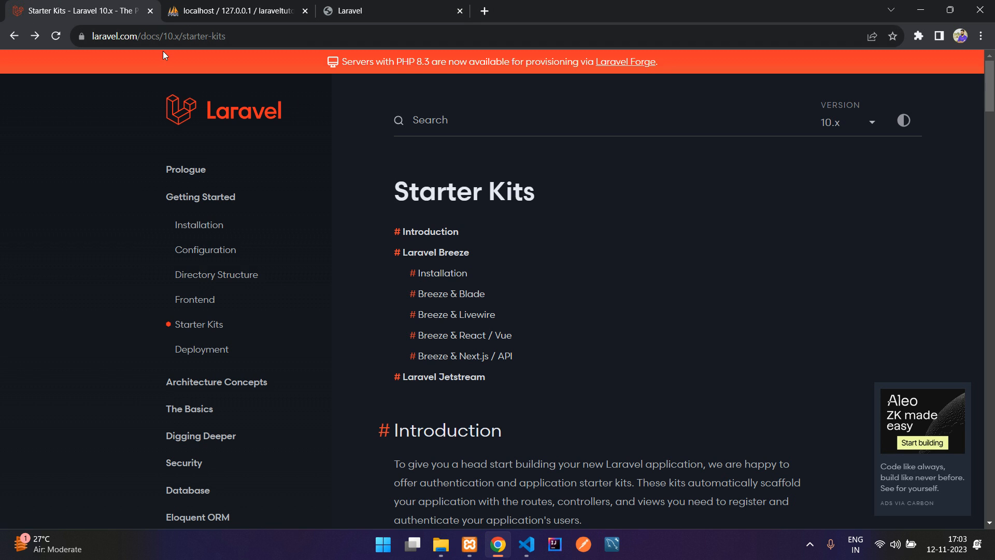
{"action": "mouse_move", "coordinate": [342, 183]}
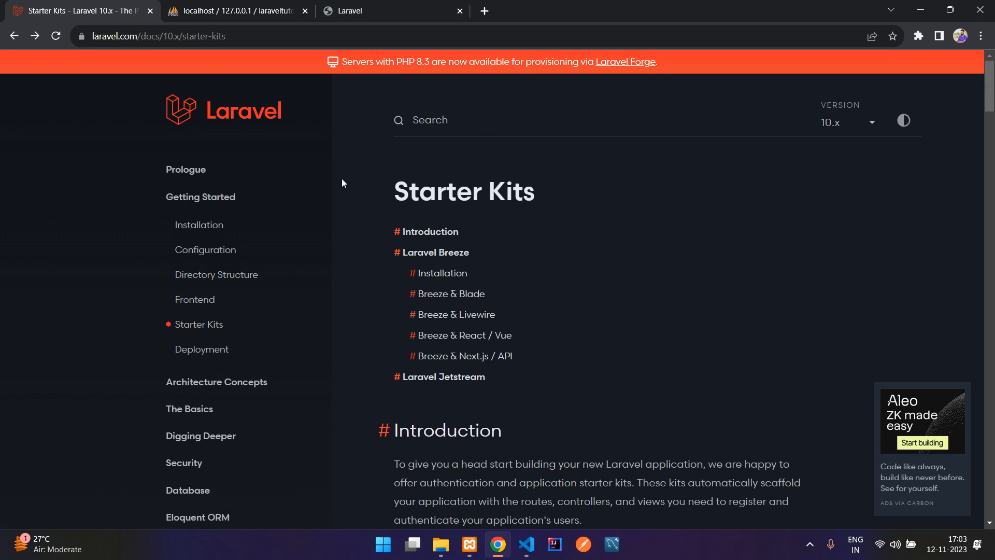
{"action": "mouse_move", "coordinate": [453, 298]}
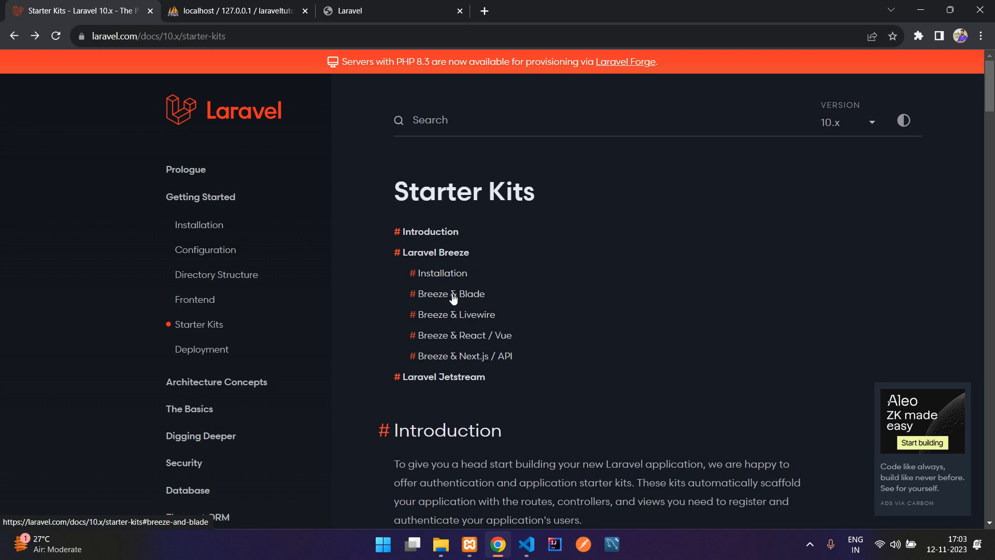
{"action": "mouse_move", "coordinate": [444, 257]}
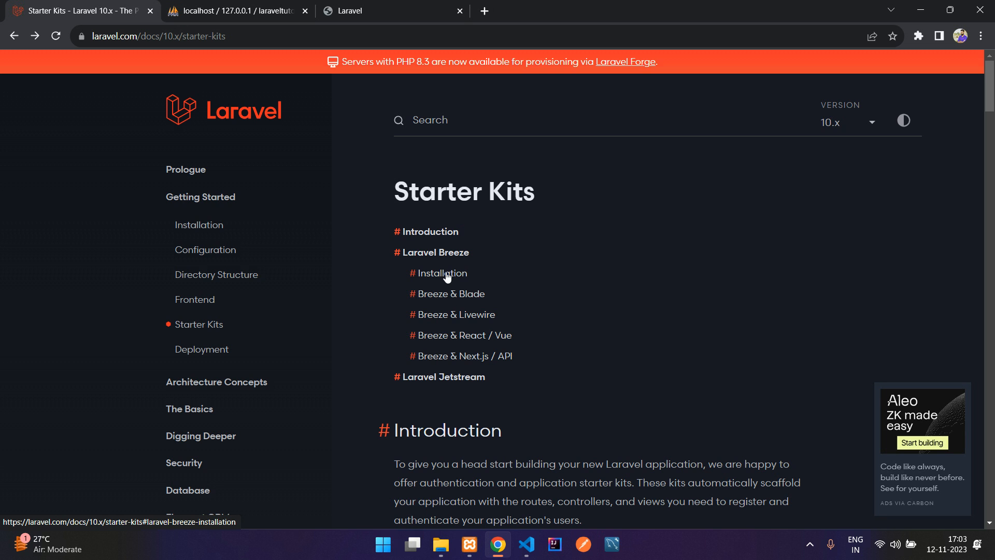
{"action": "mouse_move", "coordinate": [444, 262]}
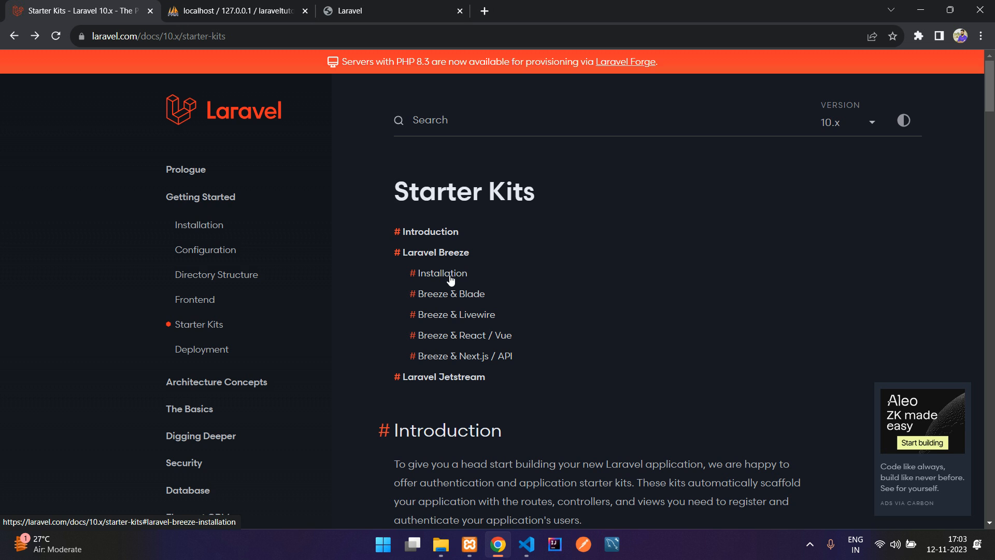
{"action": "left_click", "coordinate": [435, 252]}
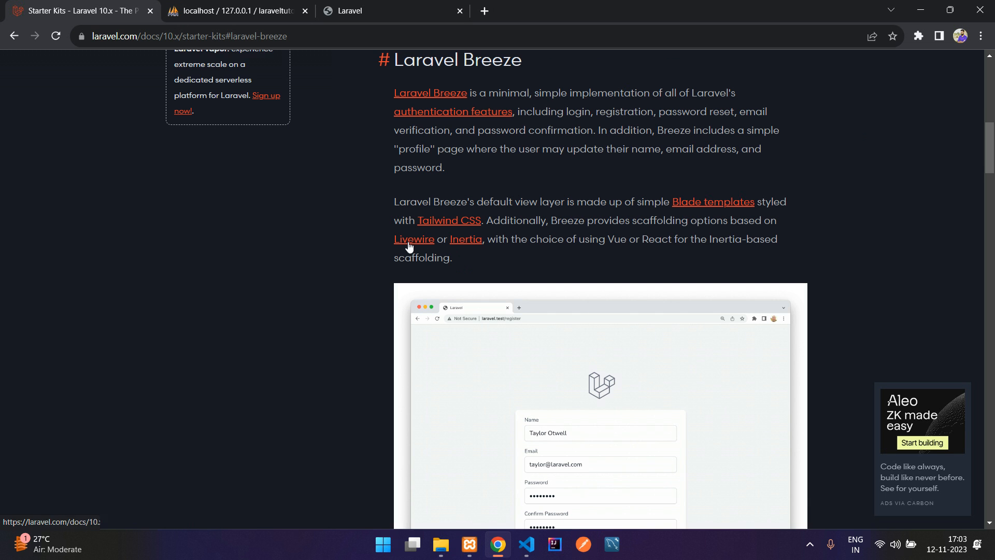
{"action": "scroll", "scroll_direction": "down", "scroll_amount": 3}
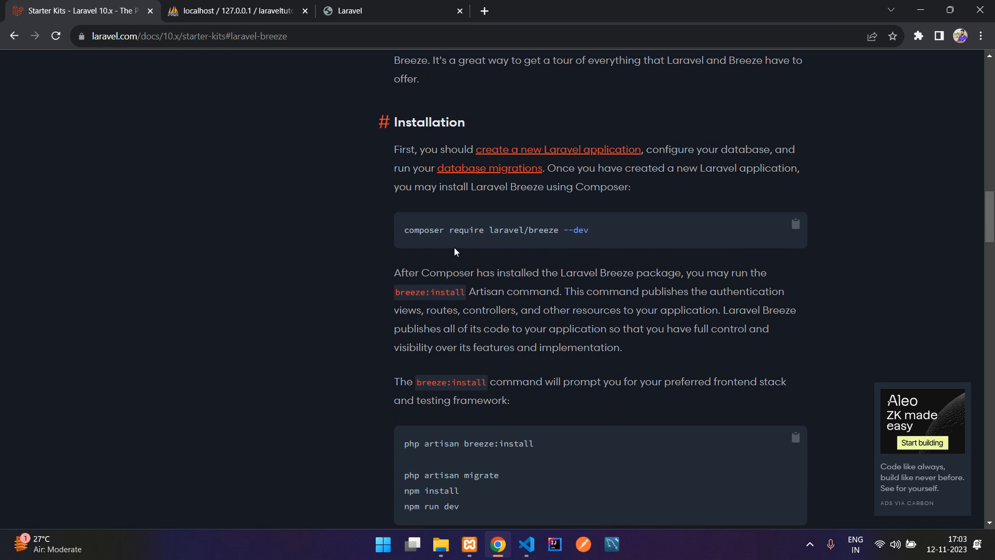
{"action": "triple_click", "coordinate": [495, 229]}
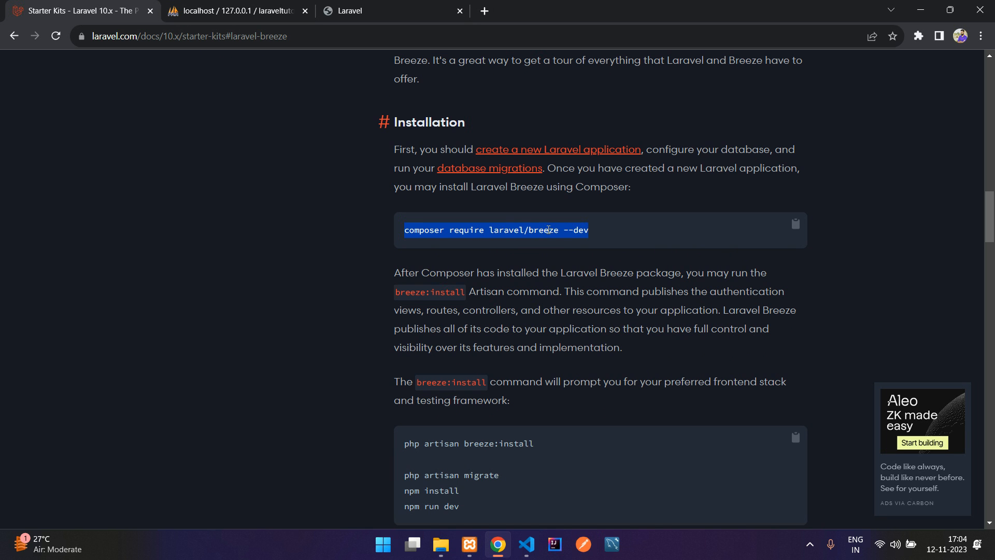
{"action": "mouse_move", "coordinate": [542, 456]}
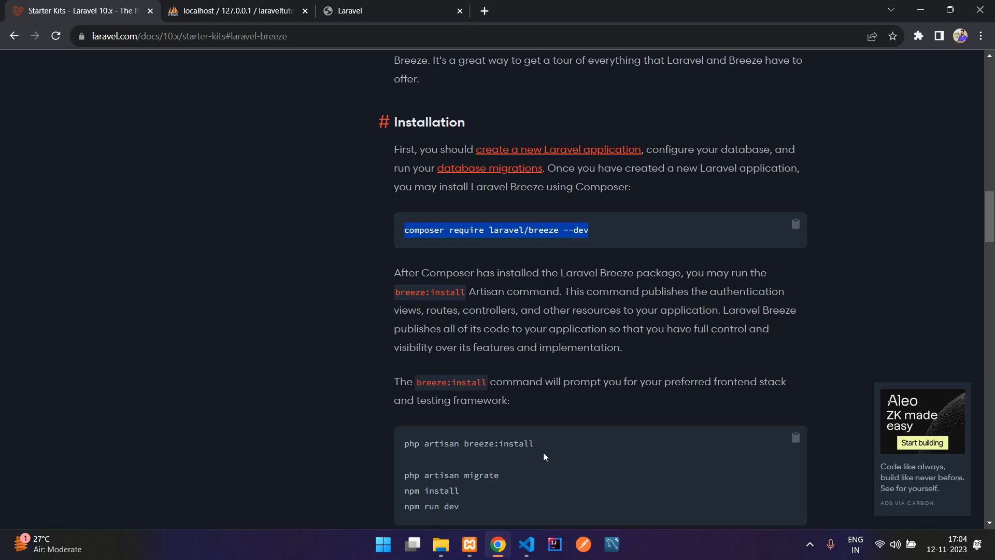
Run 'composer require laravel/breeze --dev' in the laravel10-app terminal
{"action": "left_click", "coordinate": [526, 545]}
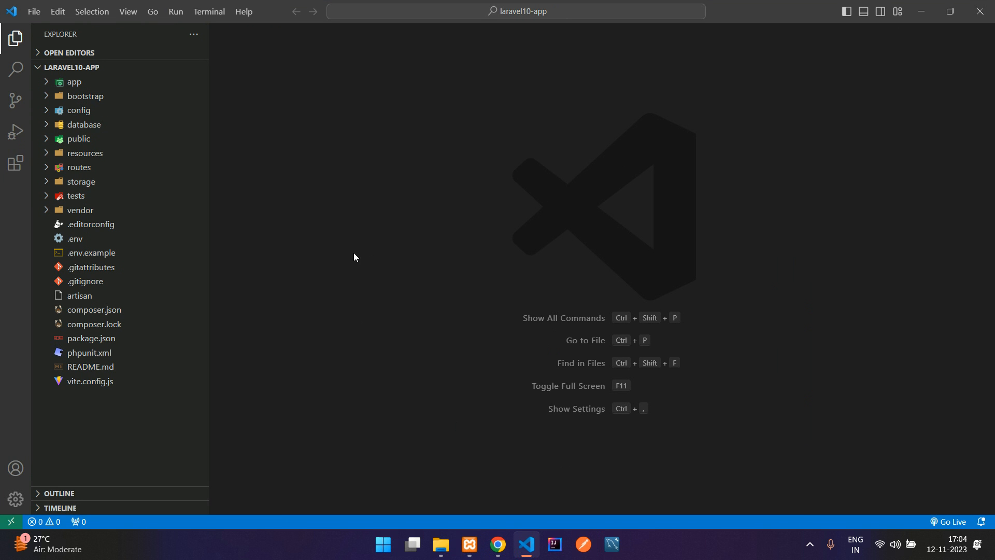
{"action": "mouse_move", "coordinate": [260, 227]}
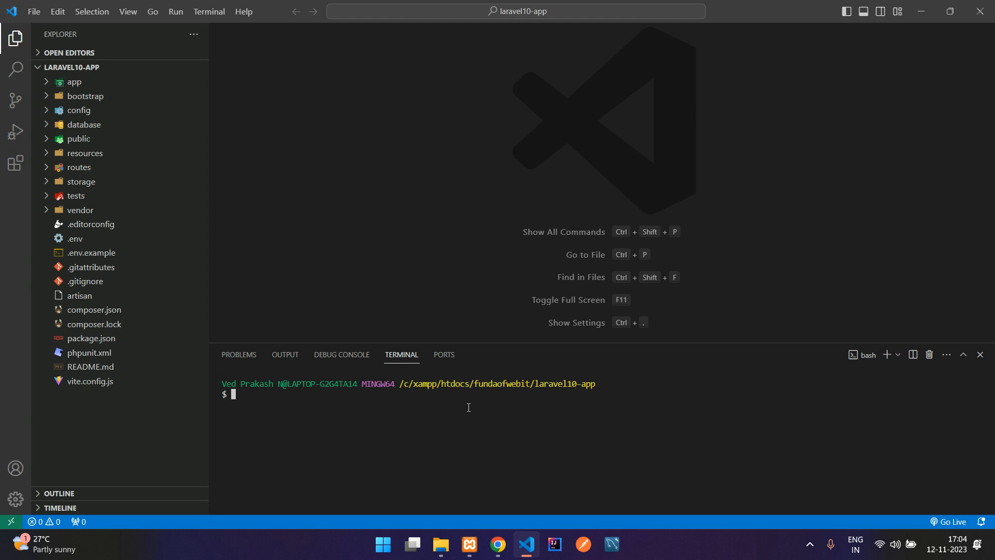
{"action": "type", "text": "composer require laravel/breeze --dev"}
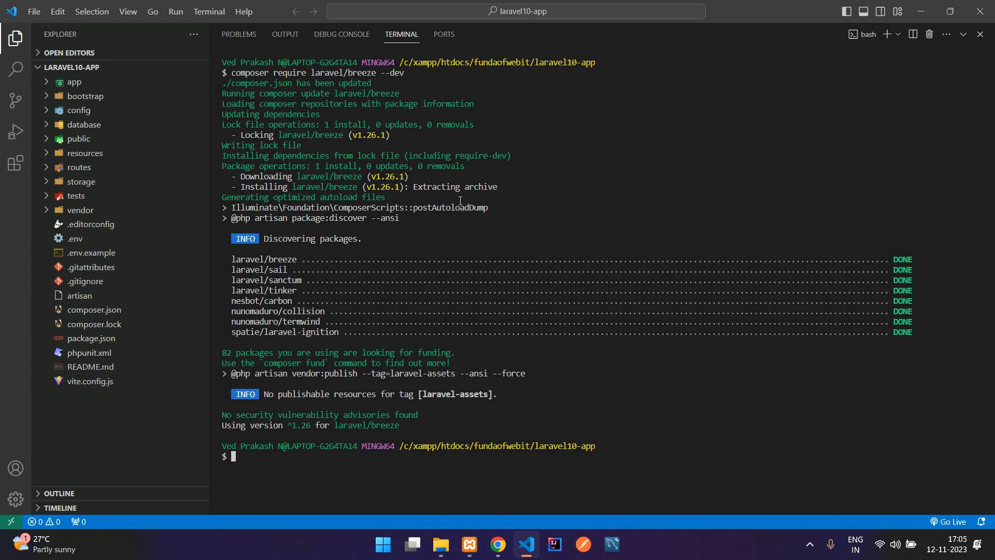
{"action": "mouse_move", "coordinate": [423, 248]}
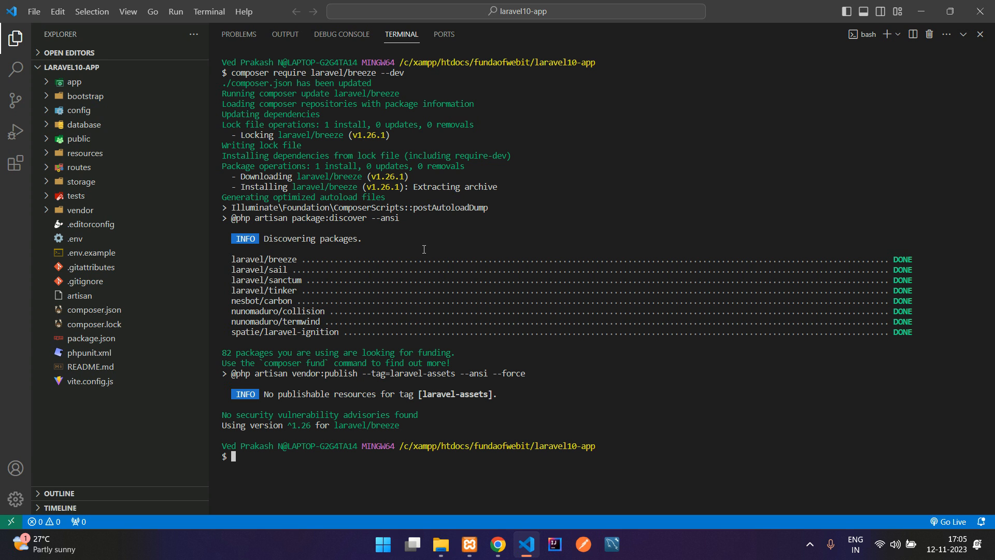
{"action": "mouse_move", "coordinate": [387, 337]}
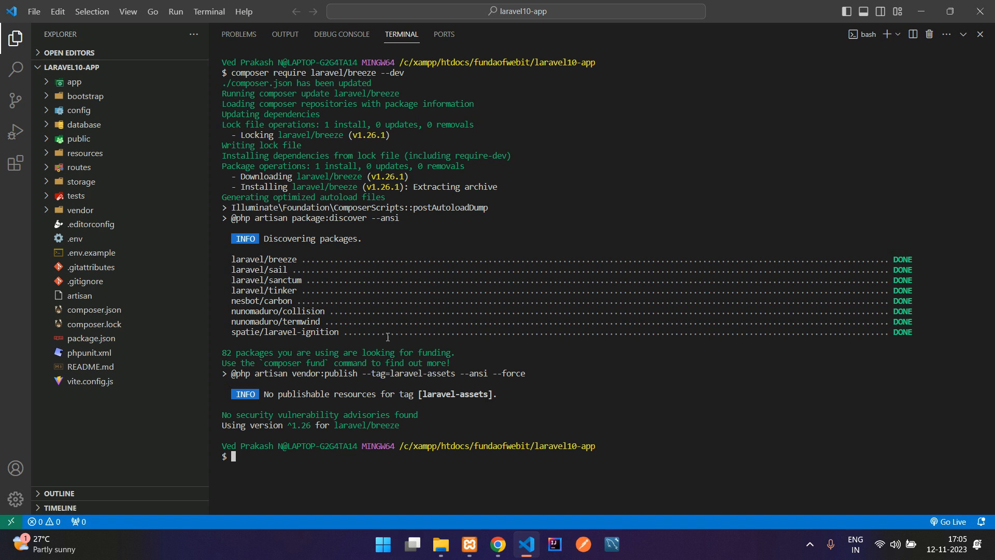
Read the post-Composer note and copy the 'php artisan breeze:install' command
{"action": "left_click", "coordinate": [497, 549]}
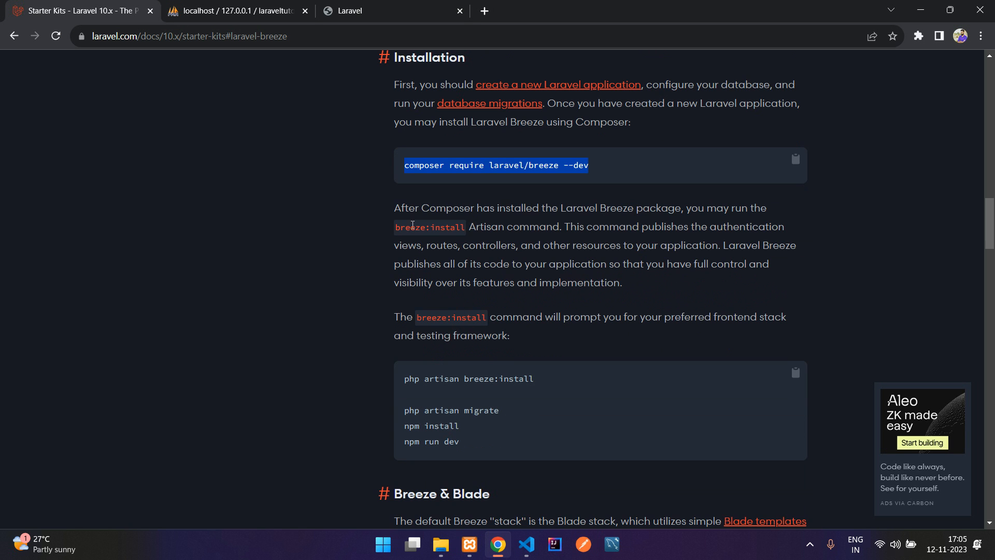
{"action": "left_click_drag", "start_coordinate": [394, 207], "coordinate": [538, 207]}
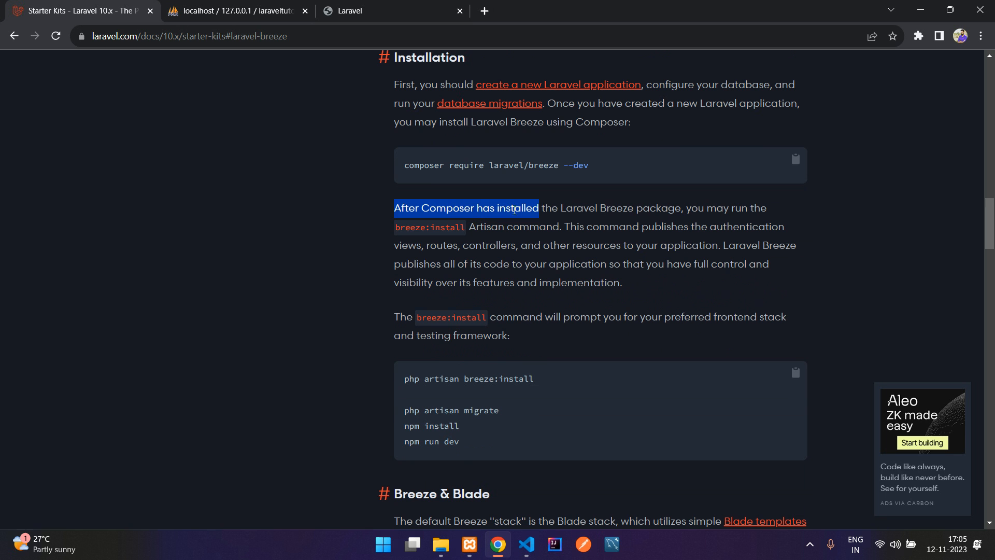
{"action": "left_click_drag", "start_coordinate": [538, 208], "coordinate": [680, 208]}
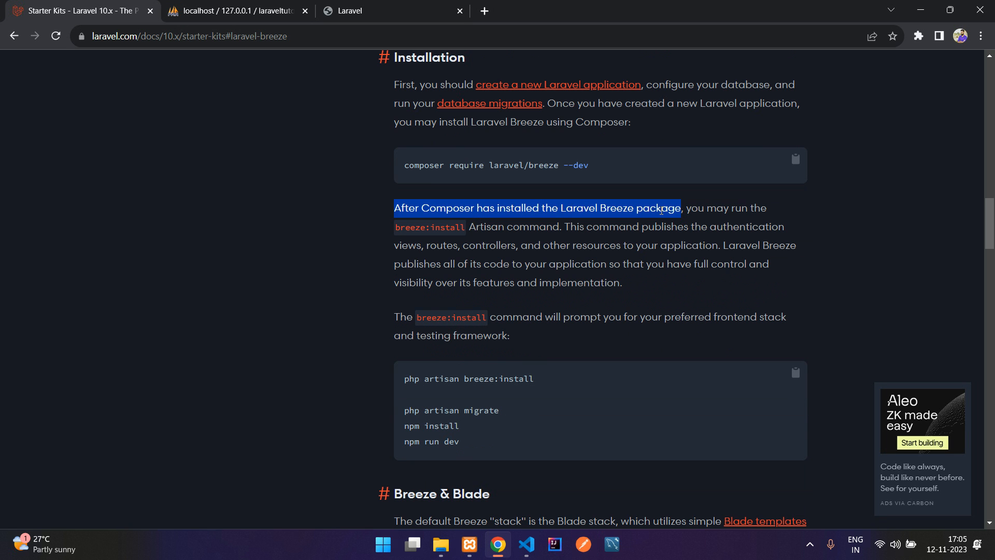
{"action": "scroll", "scroll_direction": "down", "scroll_amount": 3}
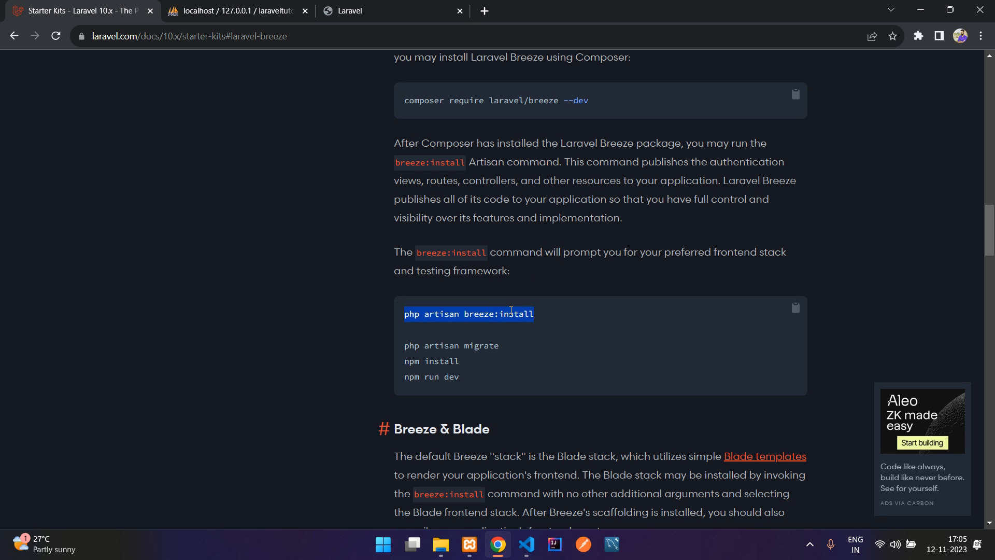
{"action": "mouse_move", "coordinate": [785, 320]}
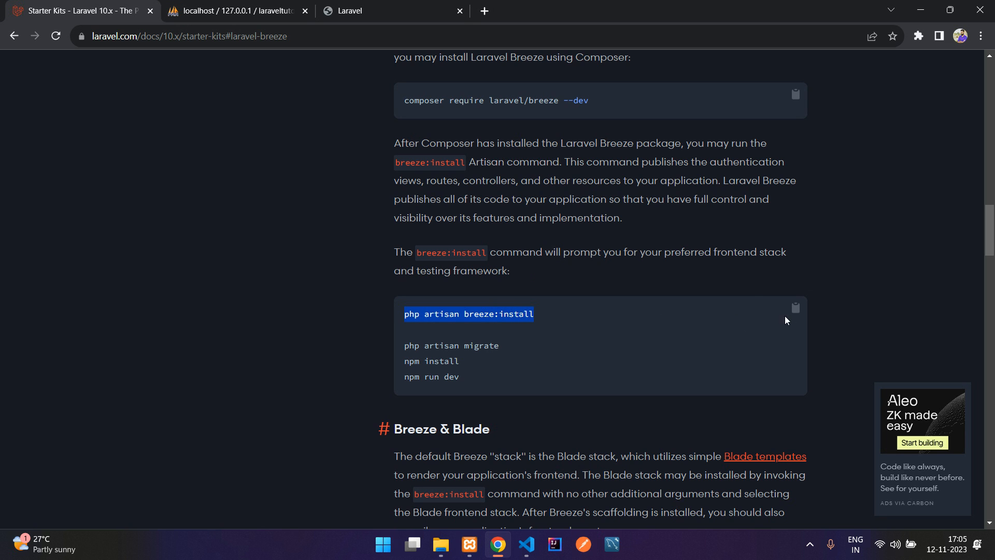
{"action": "left_click", "coordinate": [795, 308]}
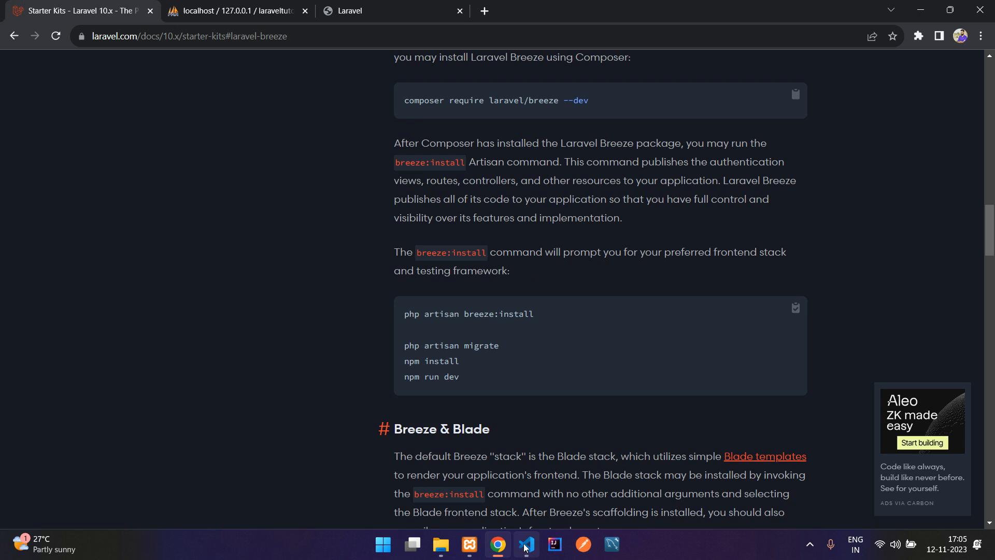
Run 'php artisan breeze:install' answering Blade, dark mode yes, and PHPUnit
{"action": "left_click", "coordinate": [525, 545]}
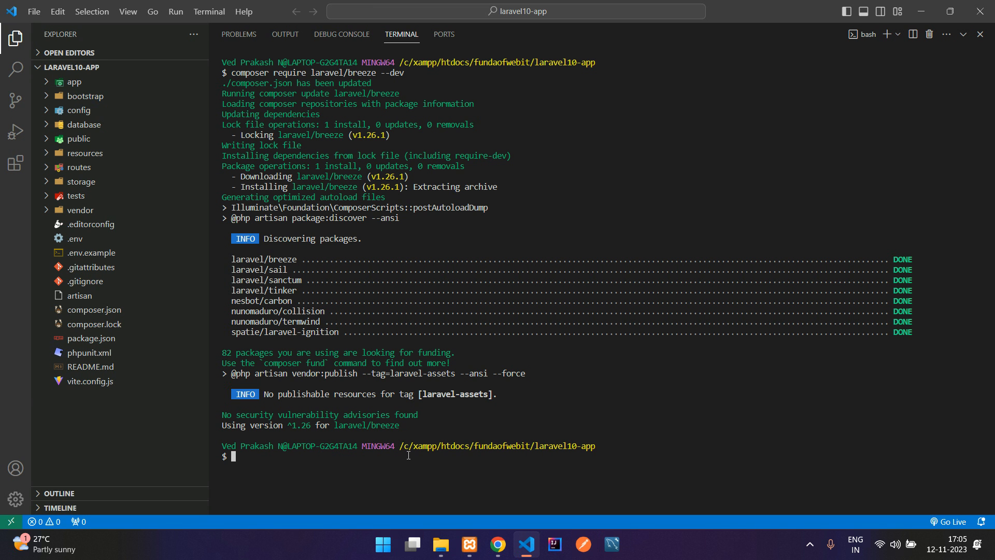
{"action": "type", "text": "php artisan breeze:install"}
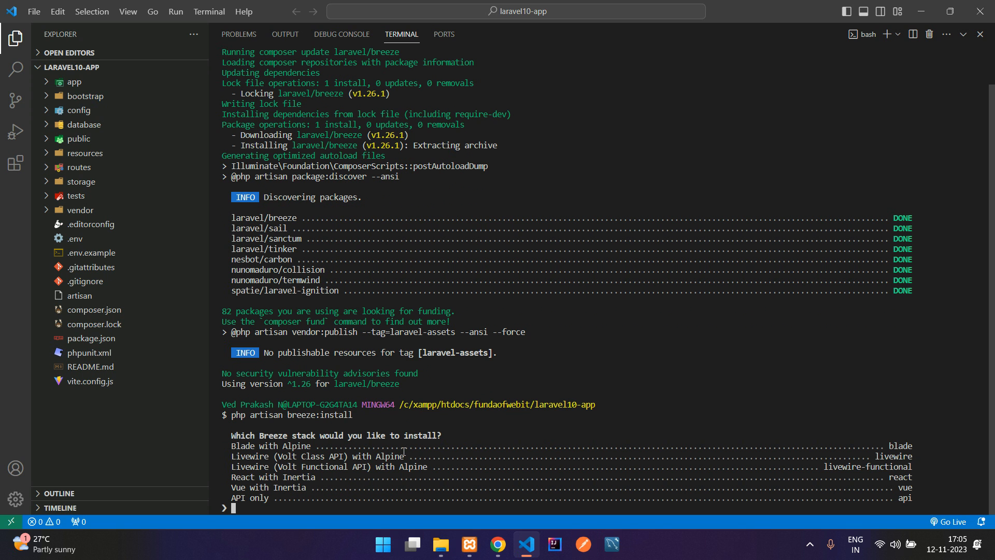
{"action": "mouse_move", "coordinate": [438, 418]}
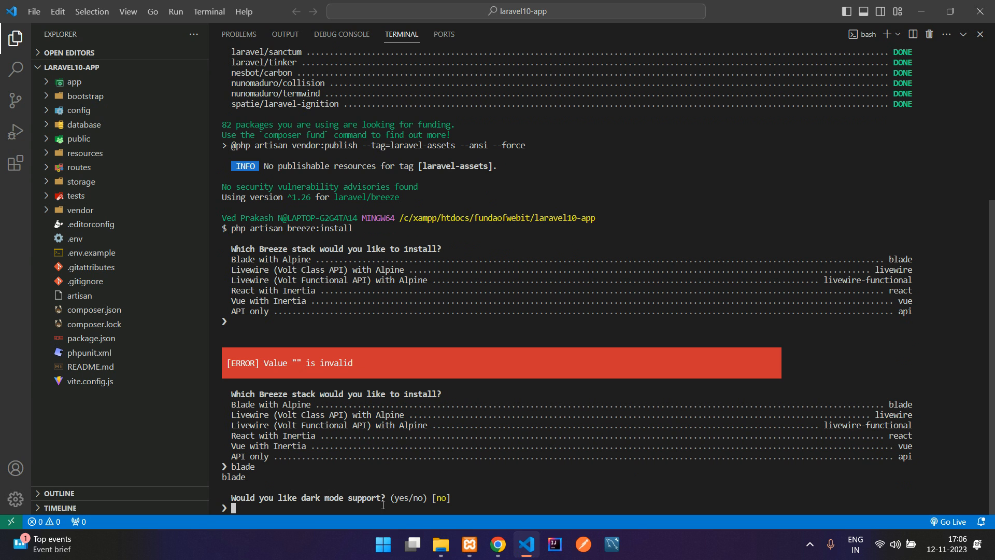
{"action": "type", "text": "yes"}
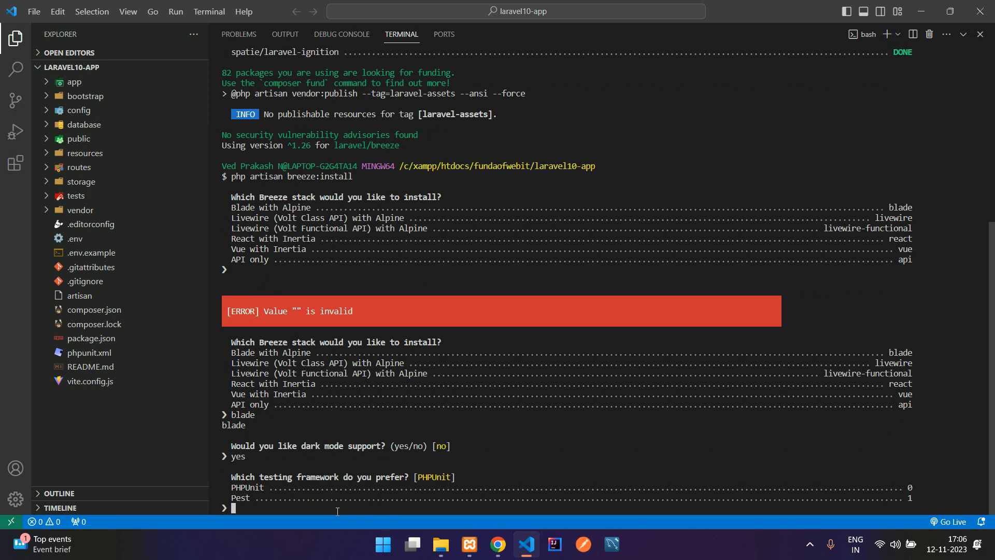
{"action": "left_click_drag", "start_coordinate": [235, 476], "coordinate": [388, 476]}
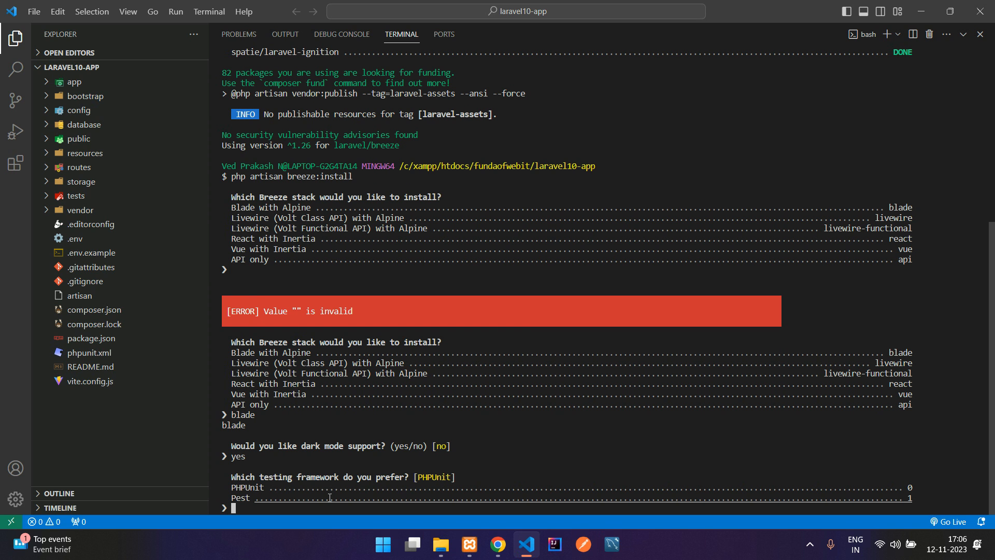
{"action": "mouse_move", "coordinate": [328, 497]}
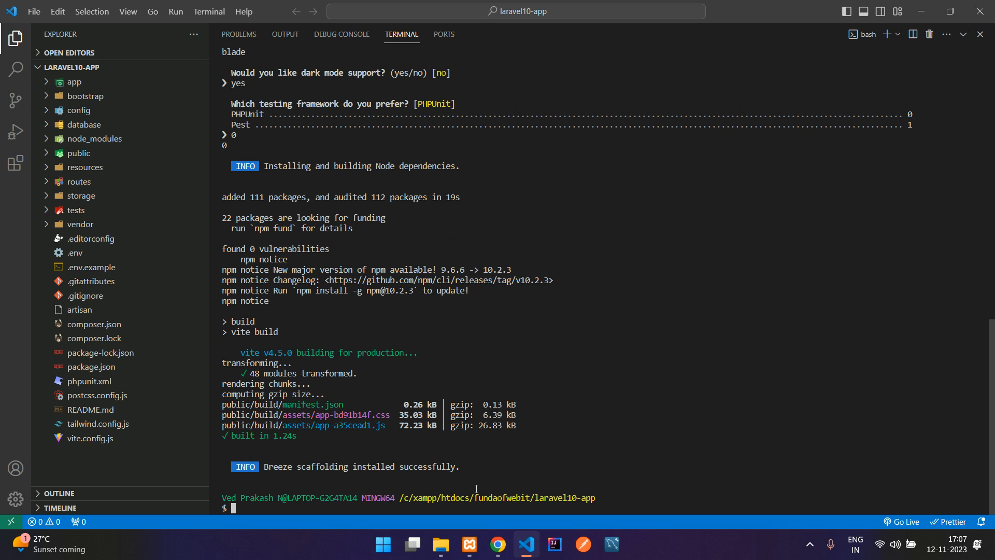
{"action": "double_click", "coordinate": [277, 467]}
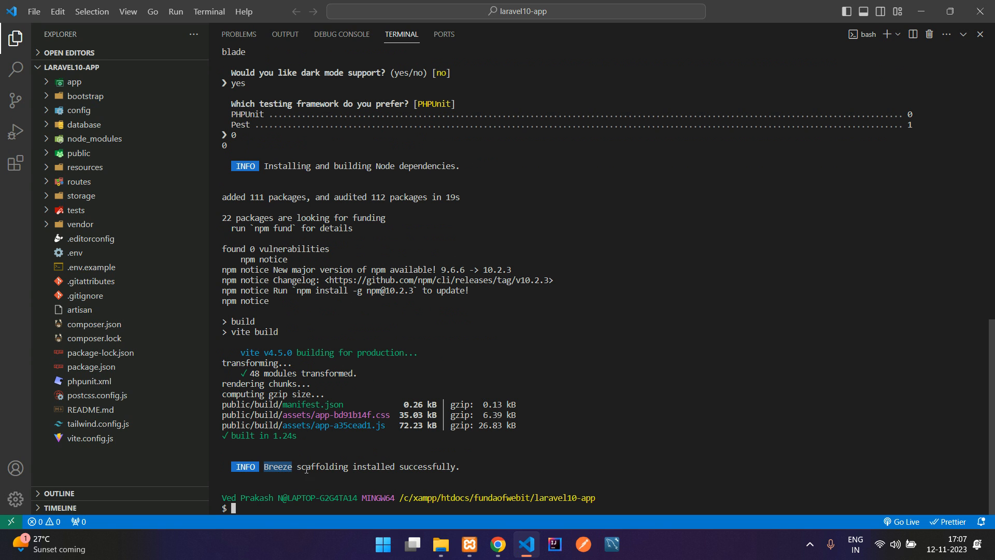
{"action": "double_click", "coordinate": [330, 466]}
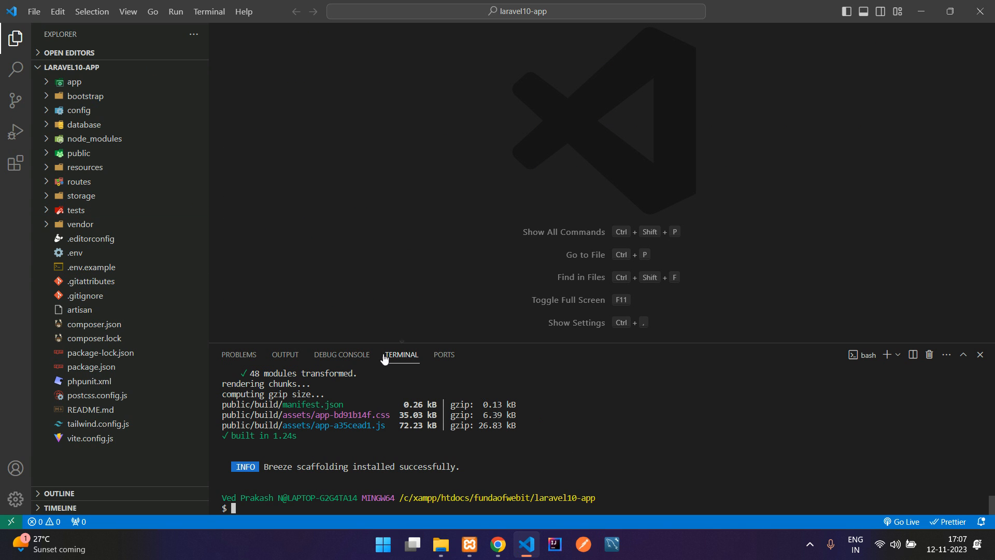
{"action": "mouse_move", "coordinate": [265, 328]}
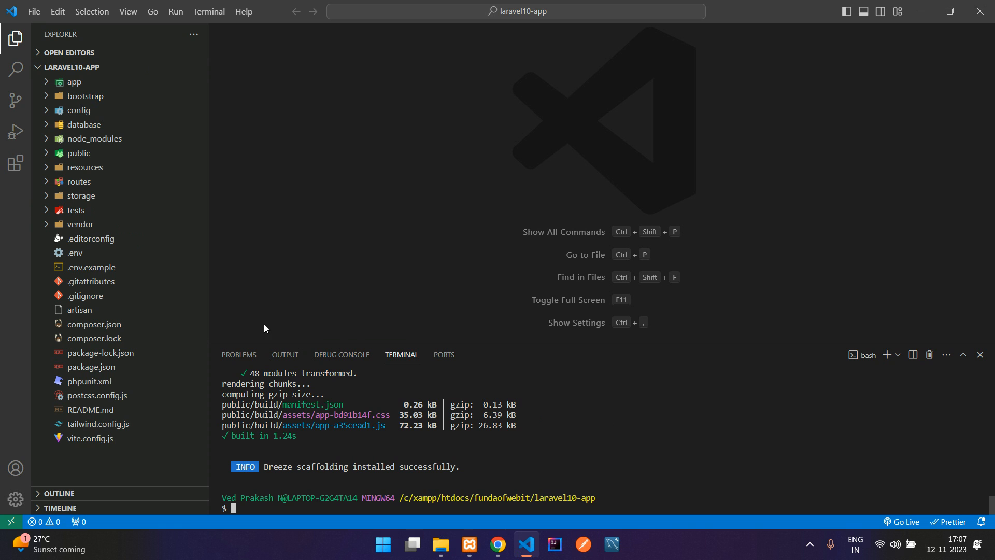
Confirm in phpMyAdmin that laraveltutorial has no tables, then return to VS Code
{"action": "left_click", "coordinate": [498, 544]}
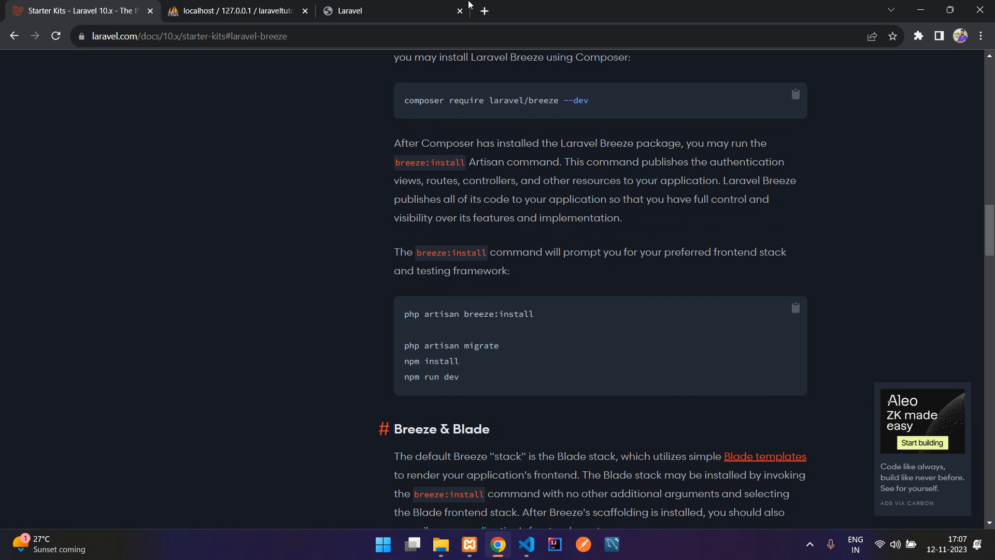
{"action": "left_click", "coordinate": [235, 11]}
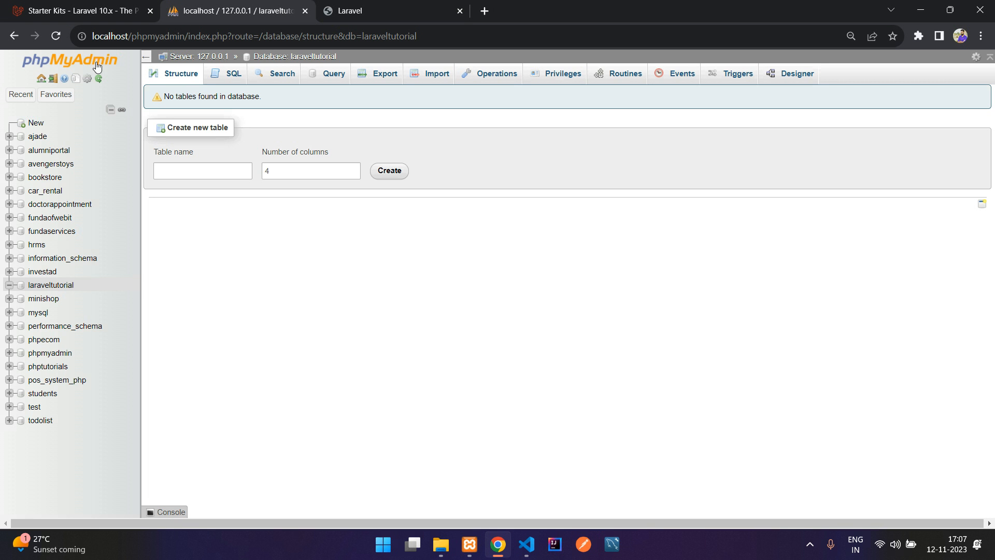
{"action": "left_click", "coordinate": [468, 543]}
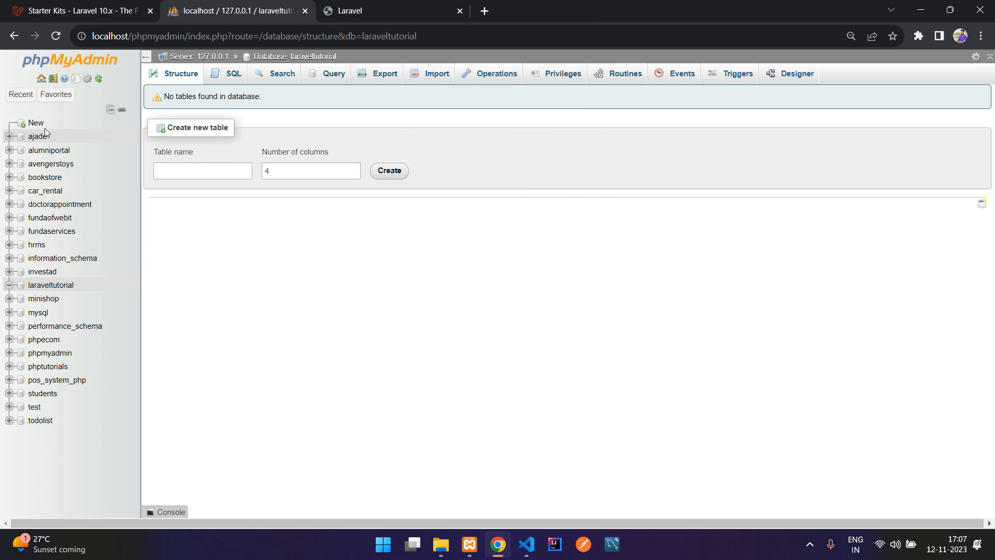
{"action": "mouse_move", "coordinate": [34, 122]}
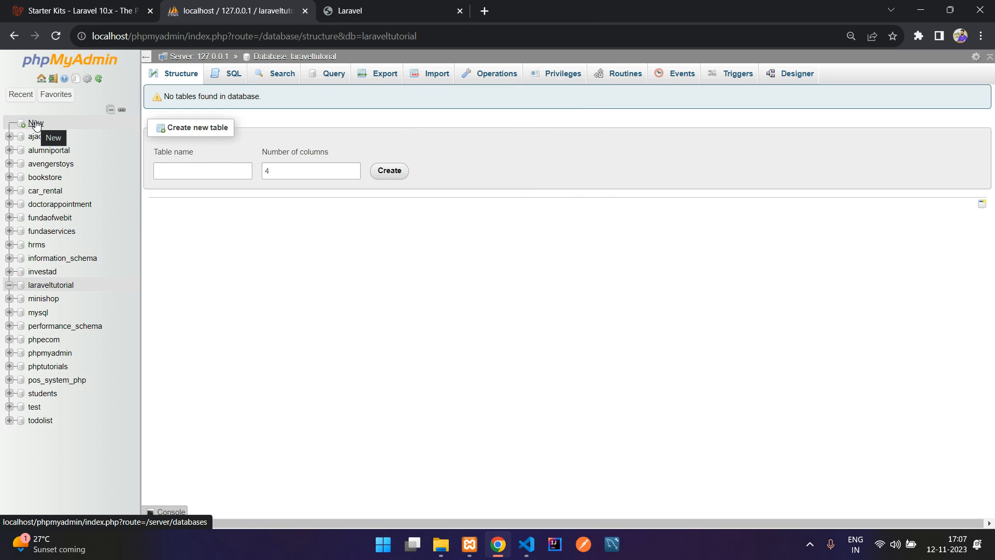
{"action": "mouse_move", "coordinate": [81, 290]}
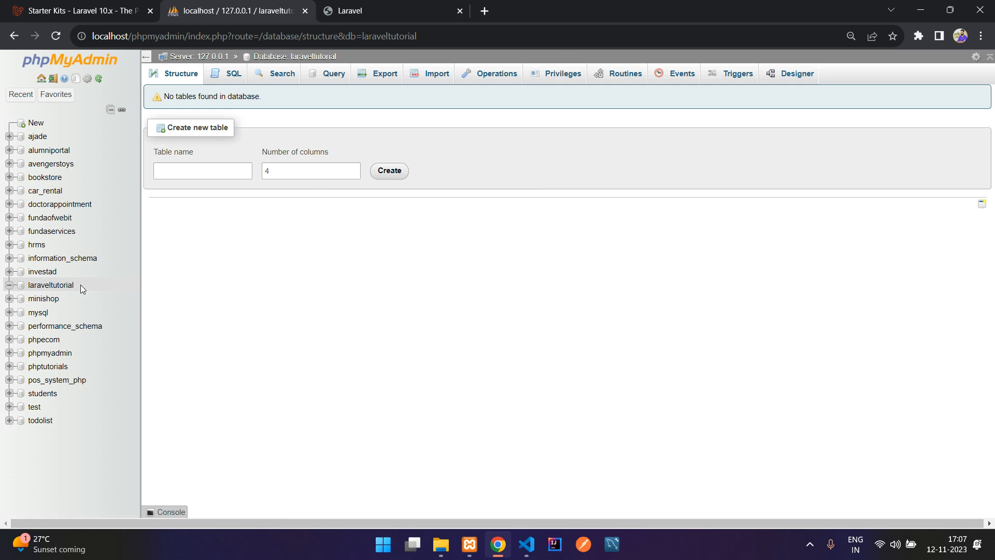
{"action": "left_click", "coordinate": [50, 284]}
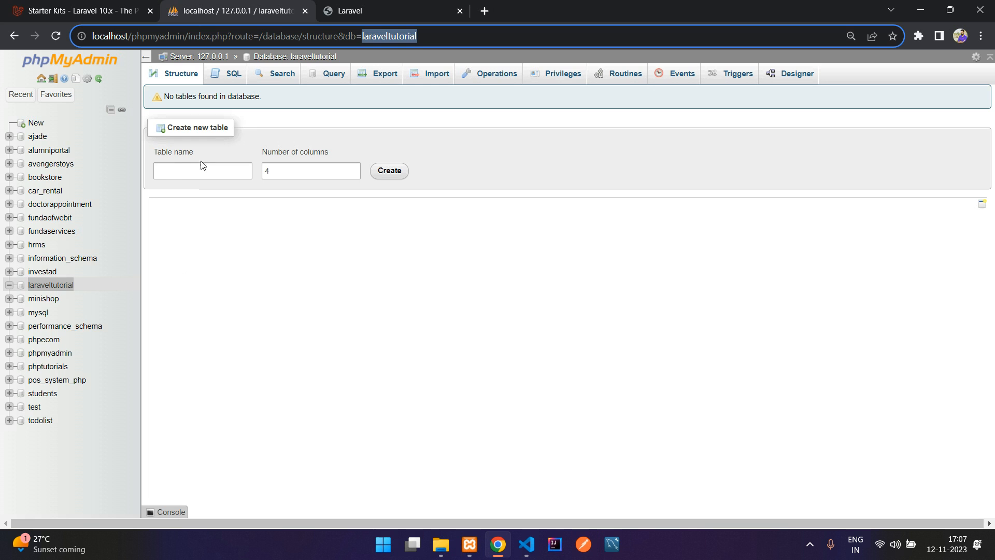
{"action": "left_click", "coordinate": [526, 544]}
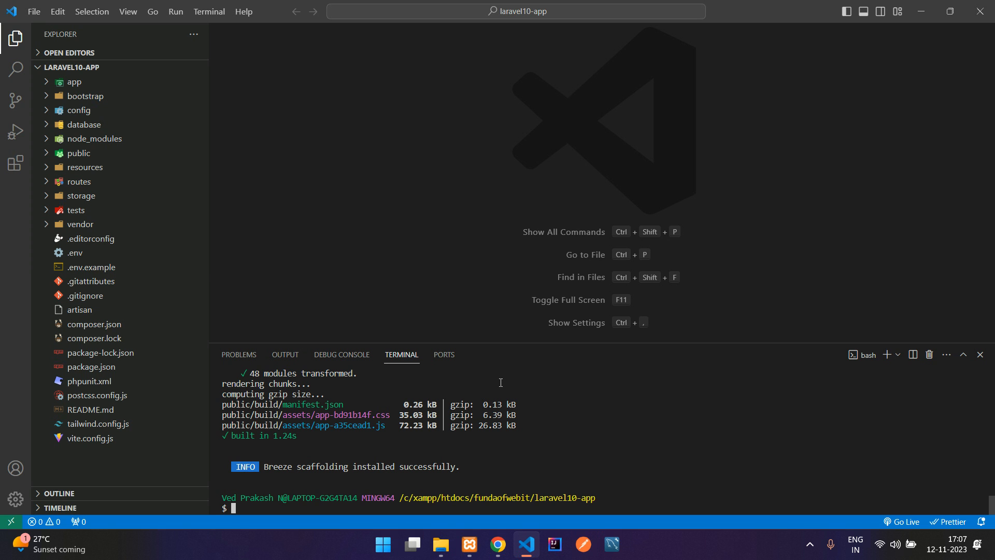
Change DB_DATABASE in .env to laraveltutorial
{"action": "left_click", "coordinate": [75, 252]}
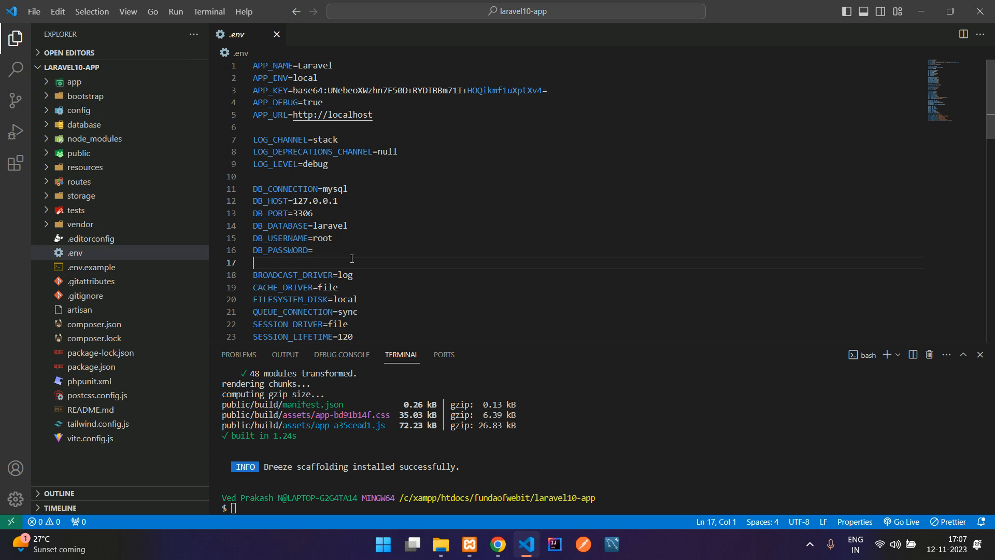
{"action": "double_click", "coordinate": [330, 225]}
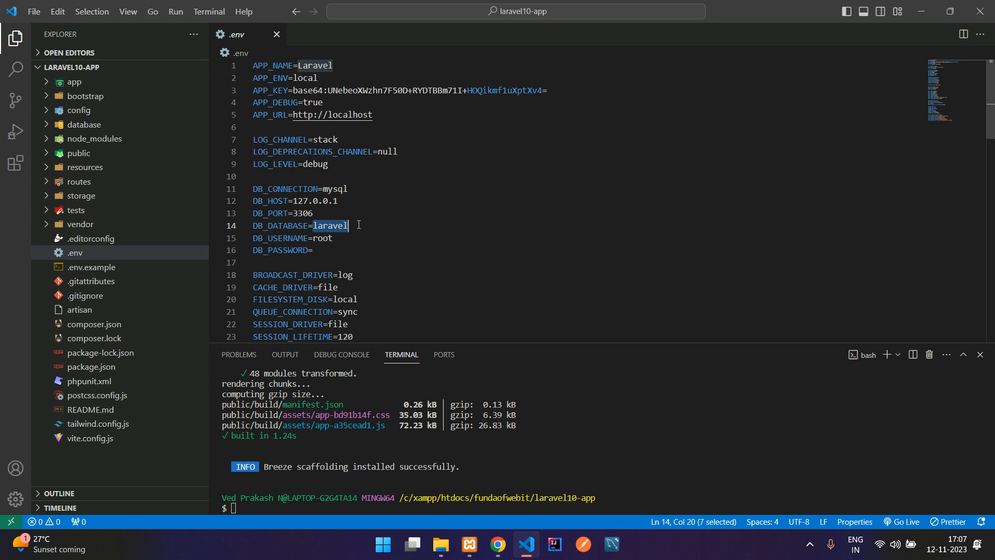
{"action": "type", "text": "tutorial"}
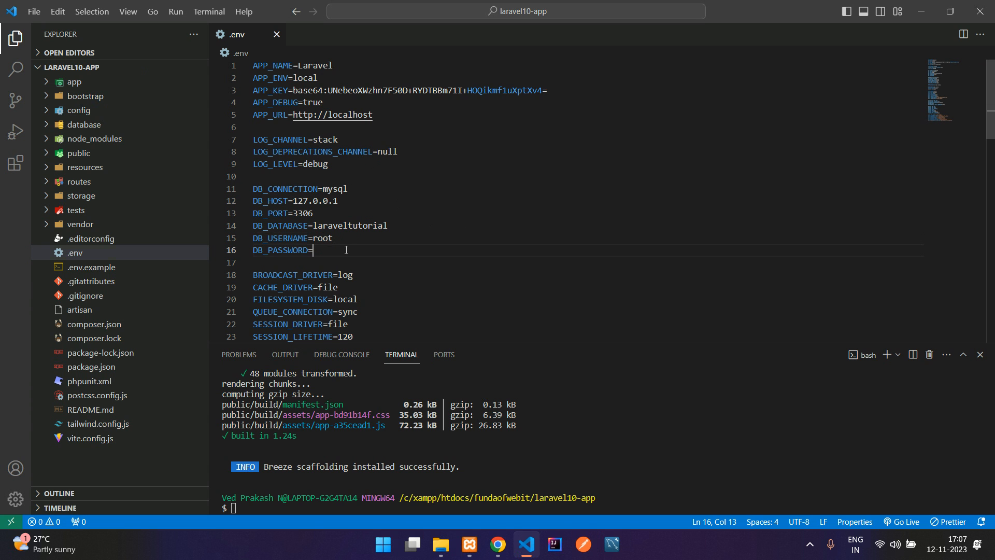
{"action": "double_click", "coordinate": [322, 237]}
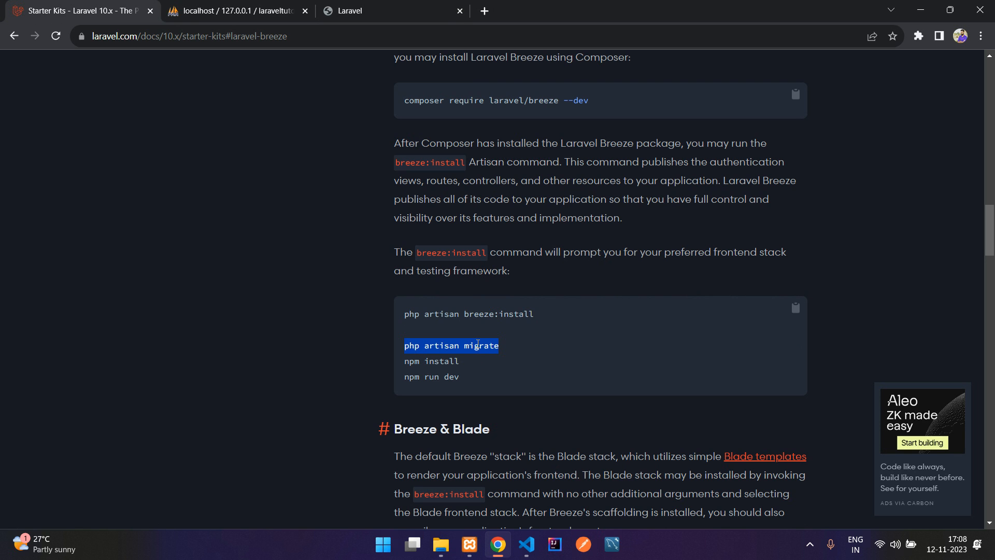
Copy 'php artisan migrate' from the docs and run it in the terminal
{"action": "right_click", "coordinate": [477, 345]}
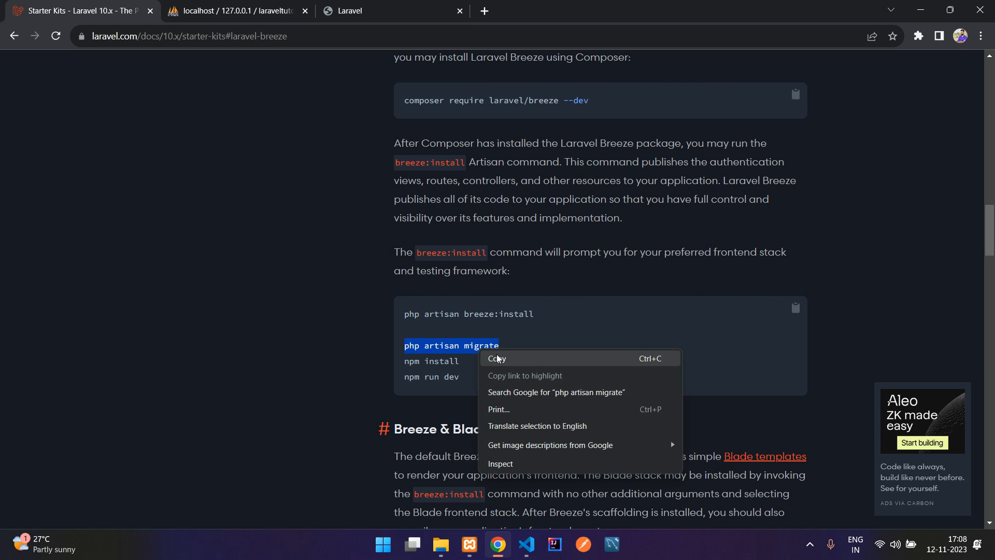
{"action": "left_click", "coordinate": [525, 544]}
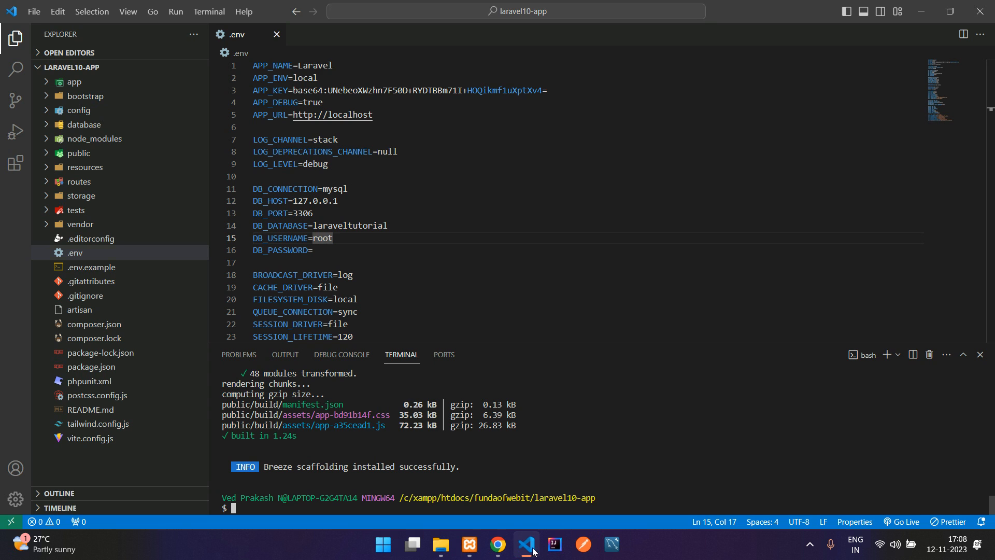
{"action": "type", "text": "php artisan migrate"}
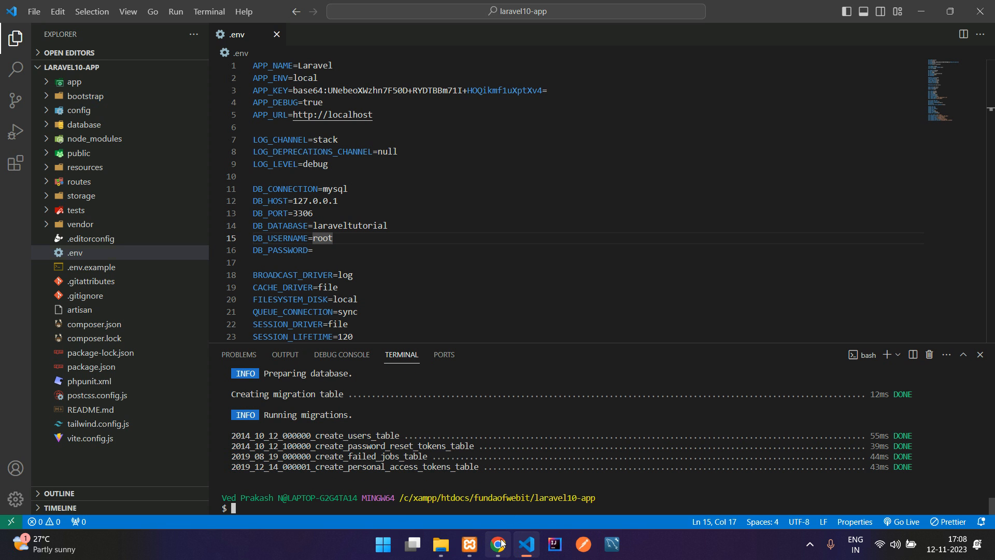
Check that phpMyAdmin lists five tables, including users and migrations, in laraveltutorial
{"action": "left_click", "coordinate": [497, 544]}
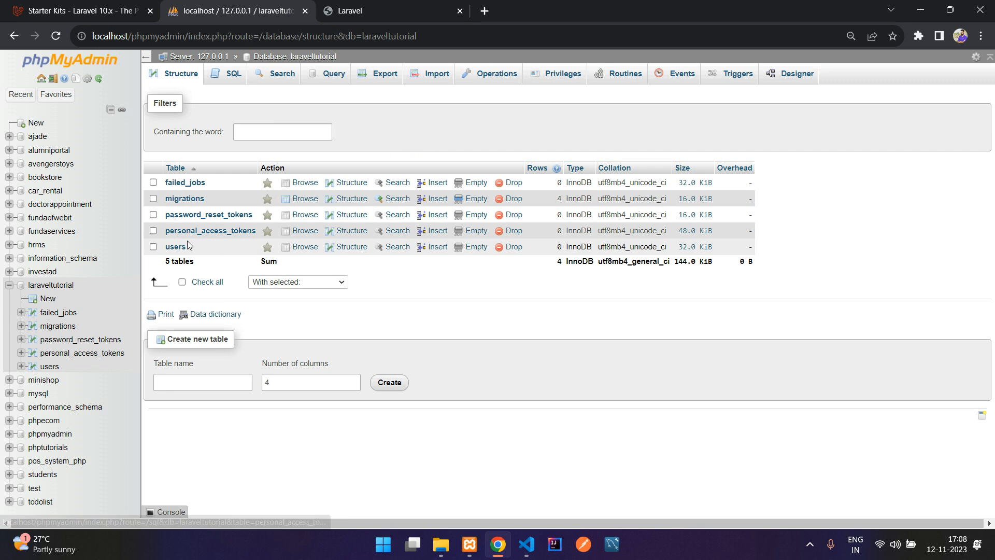
{"action": "left_click", "coordinate": [393, 11]}
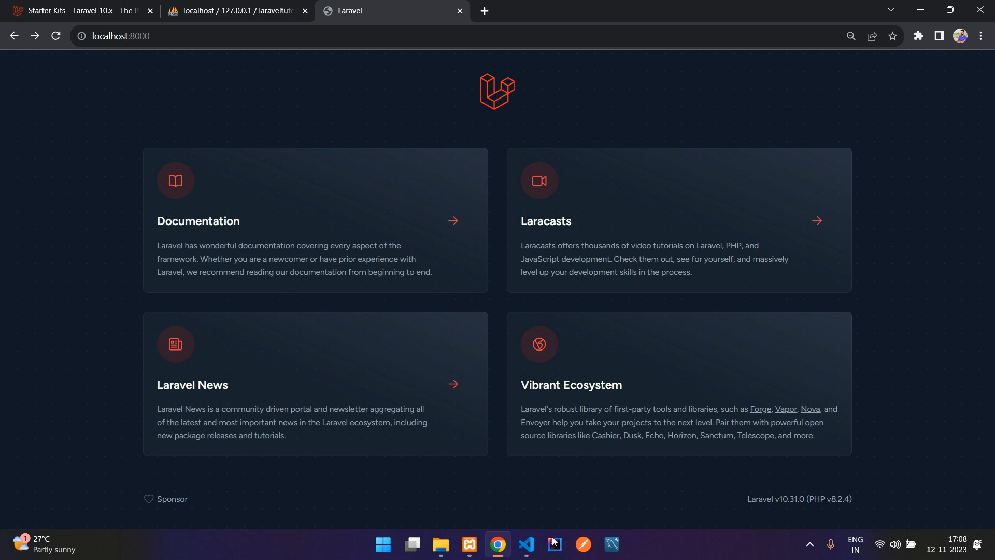
{"action": "left_click", "coordinate": [525, 545]}
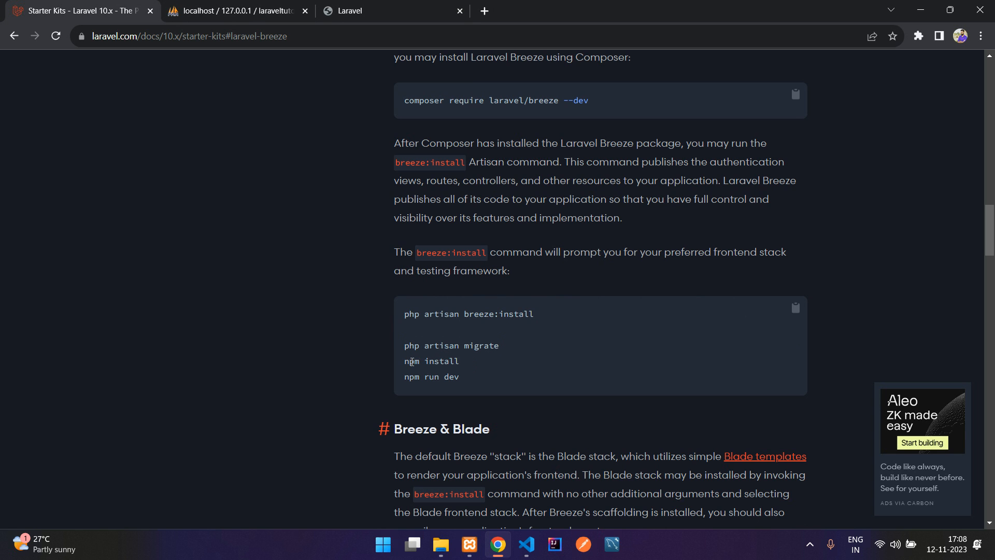
{"action": "mouse_move", "coordinate": [408, 376]}
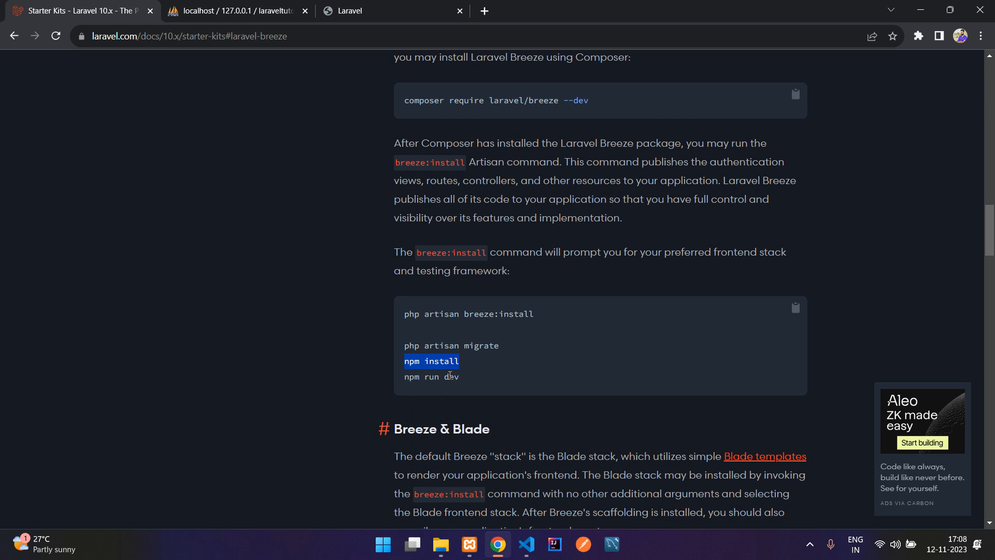
Run 'npm install' in the terminal, finishing with zero vulnerabilities
{"action": "left_click", "coordinate": [525, 544]}
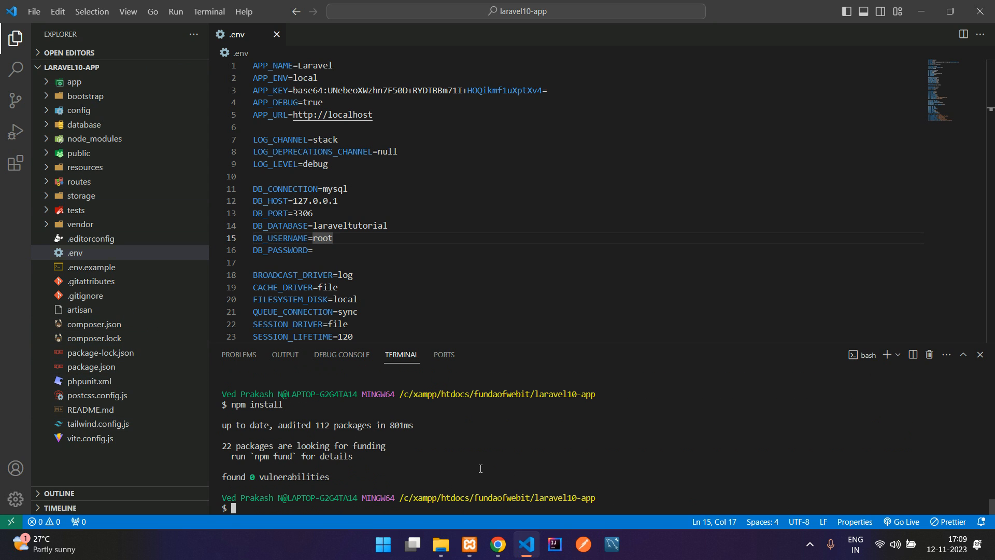
{"action": "left_click", "coordinate": [497, 544]}
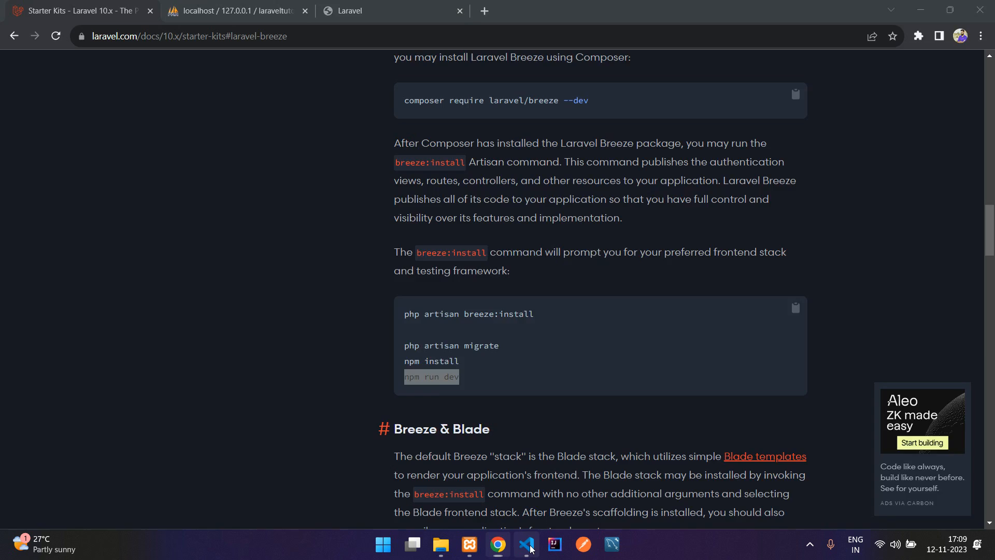
Run 'npm run dev', then 'php artisan serve' in a second bash terminal
{"action": "left_click", "coordinate": [526, 543]}
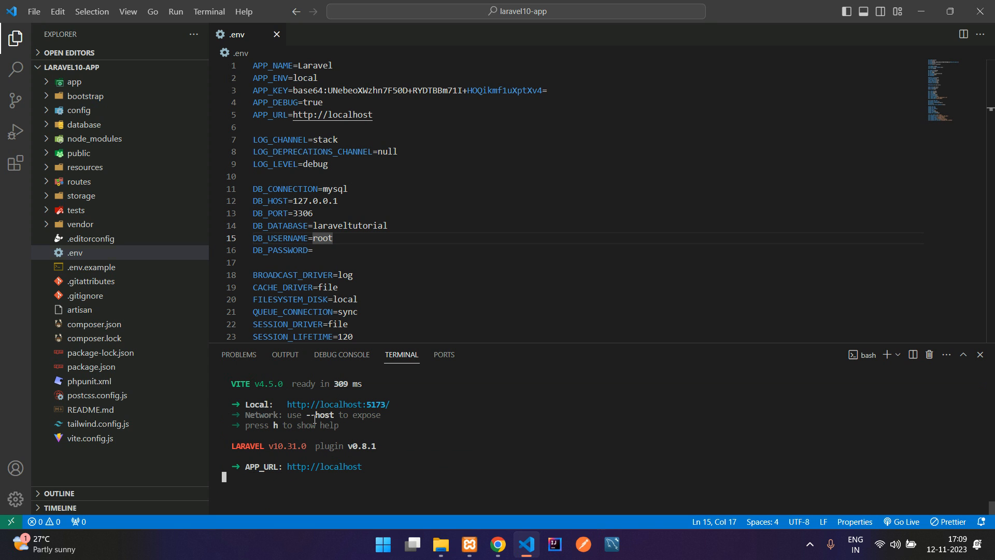
{"action": "mouse_move", "coordinate": [881, 370]}
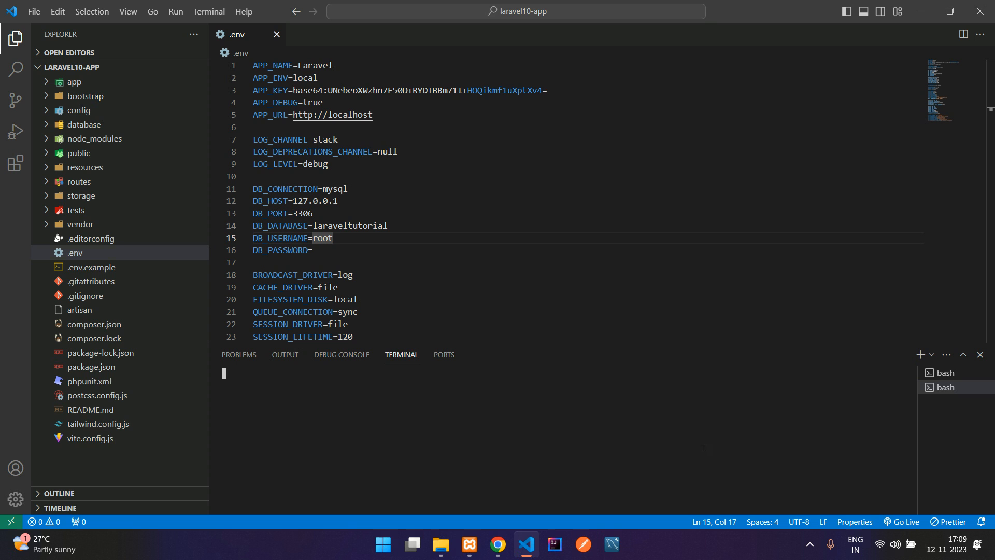
{"action": "type", "text": "ph"}
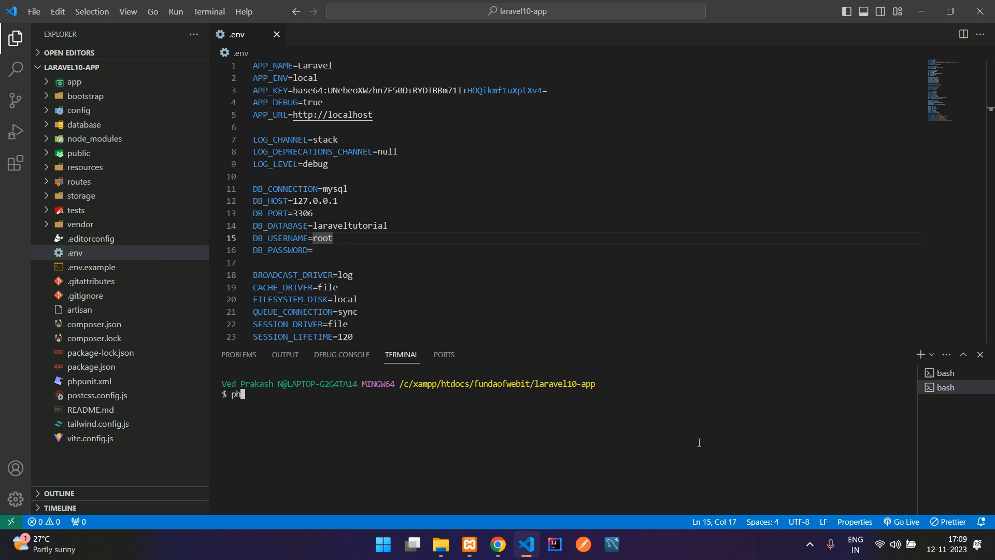
{"action": "type", "text": "artisan ser"}
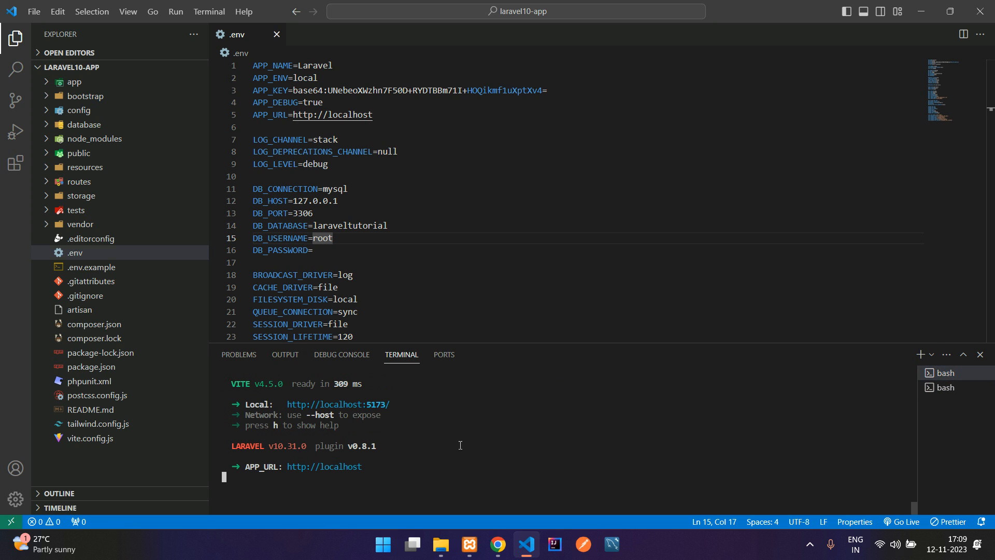
{"action": "mouse_move", "coordinate": [820, 399]}
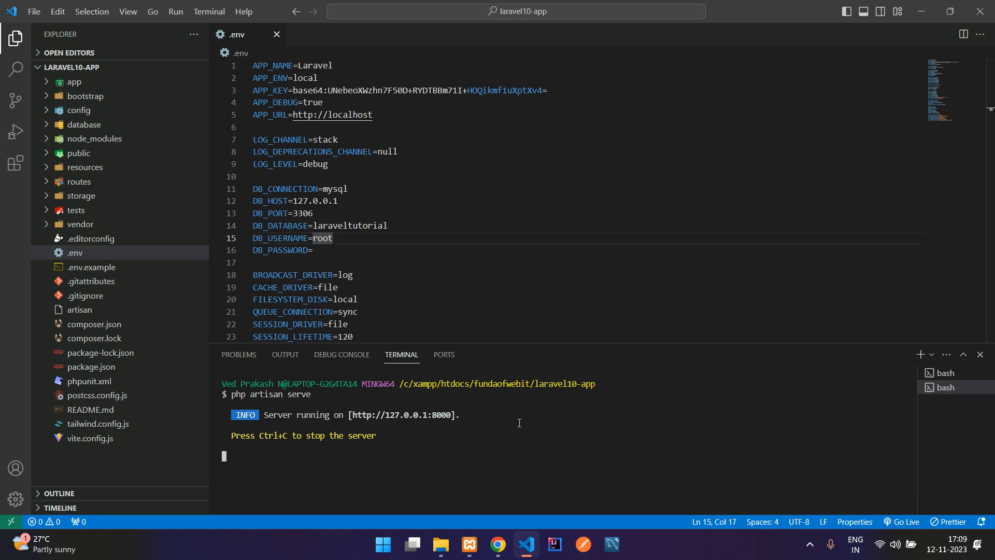
{"action": "mouse_move", "coordinate": [499, 545]}
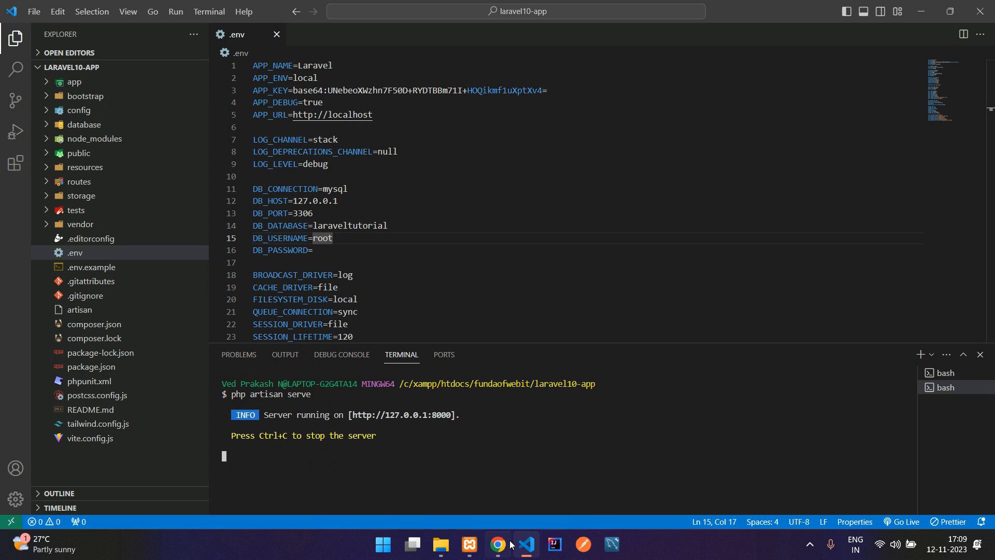
{"action": "mouse_move", "coordinate": [401, 415]}
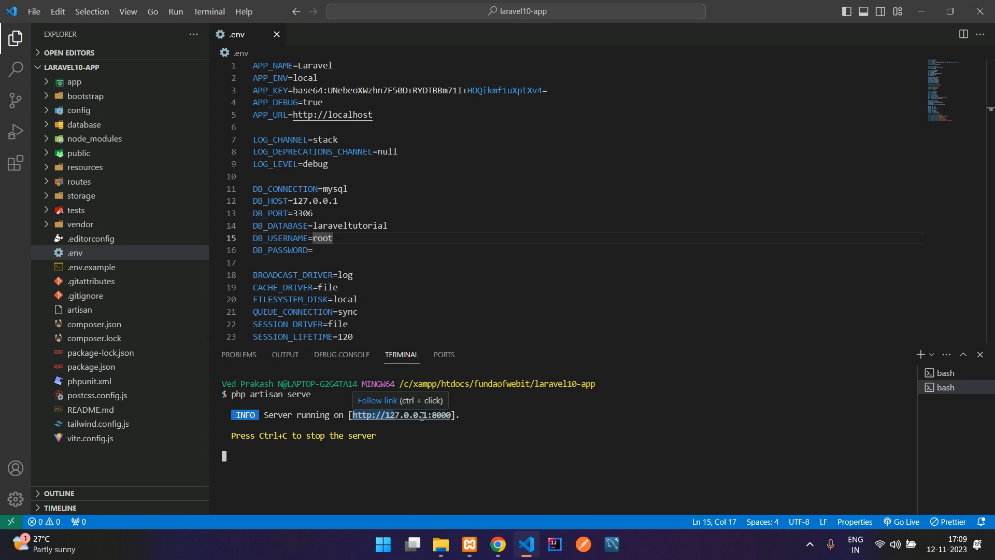
{"action": "left_click", "coordinate": [498, 545]}
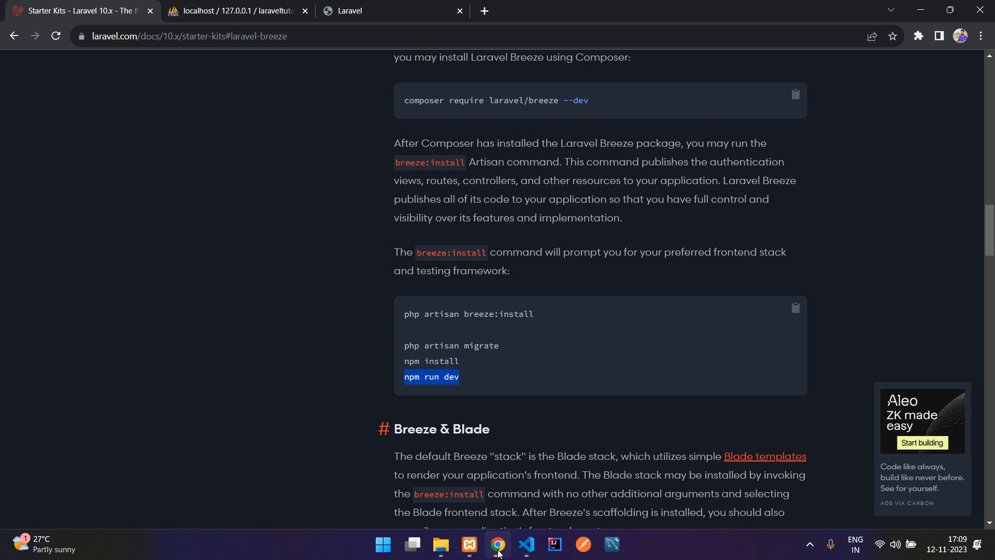
Open the localhost:8000 Laravel app, visit the login page, then switch to the Register form
{"action": "left_click", "coordinate": [390, 11]}
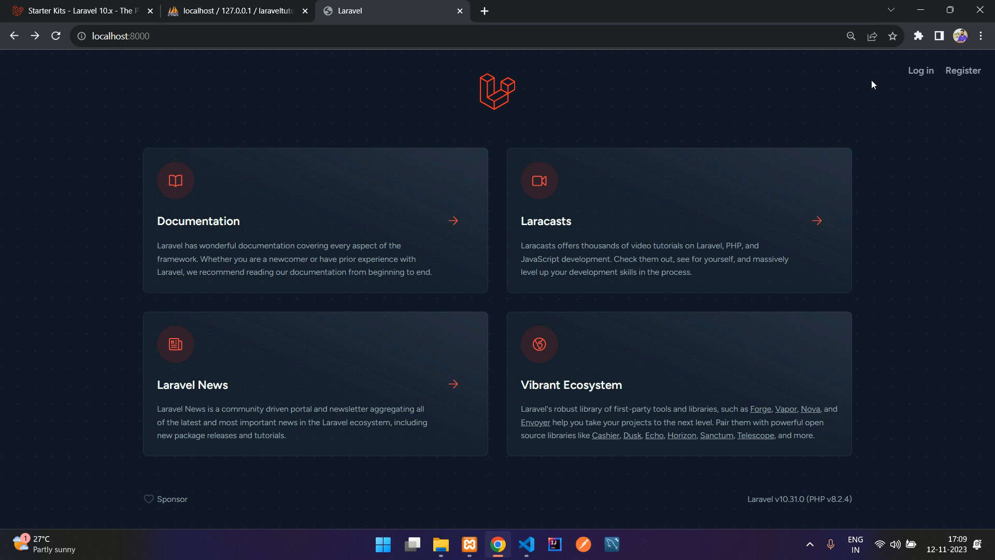
{"action": "mouse_move", "coordinate": [950, 102]}
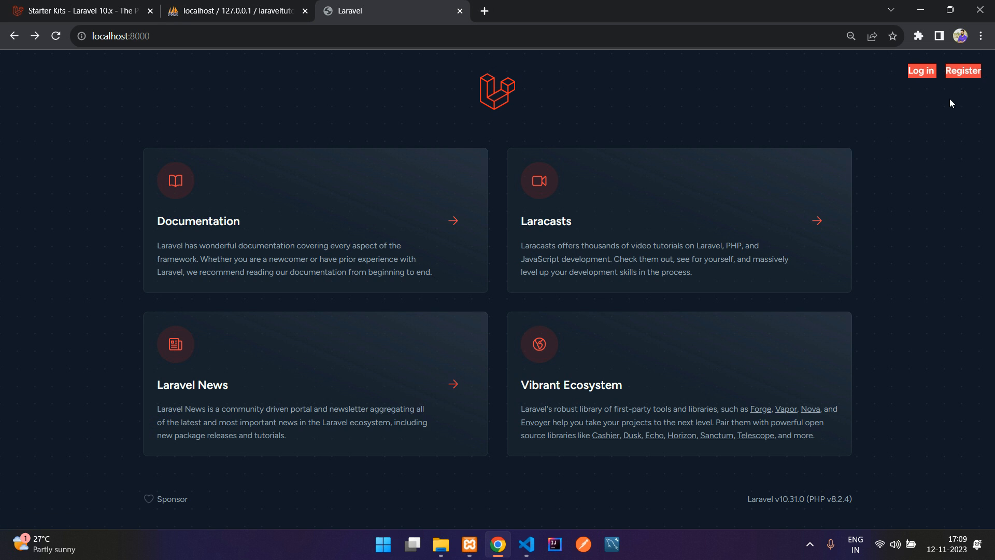
{"action": "left_click", "coordinate": [921, 71]}
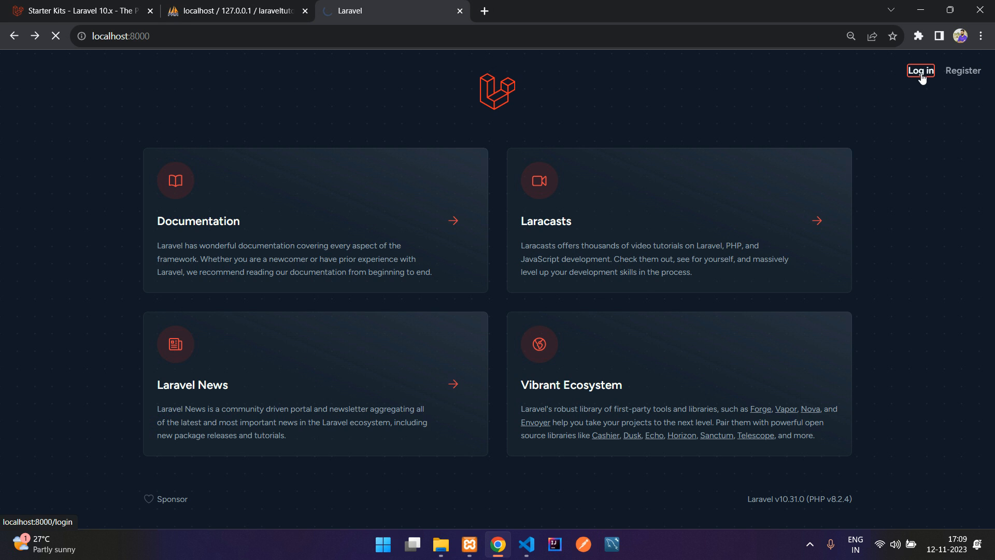
{"action": "left_click", "coordinate": [920, 70]}
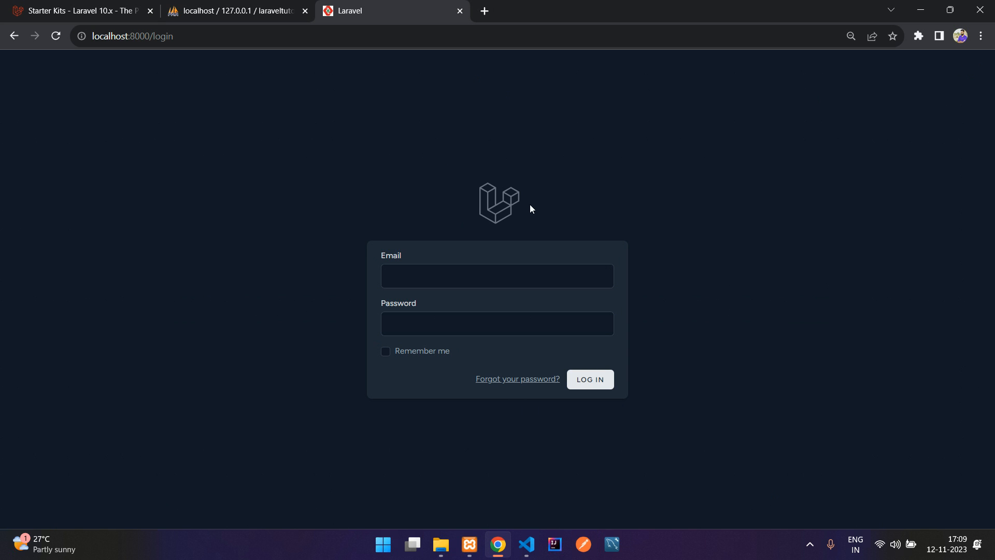
{"action": "left_click", "coordinate": [497, 275]}
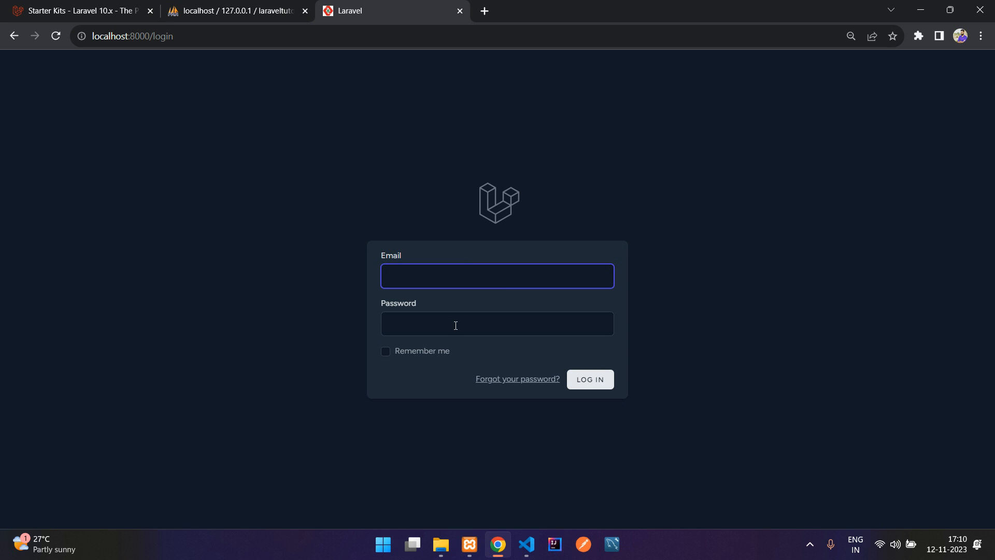
{"action": "mouse_move", "coordinate": [513, 361]}
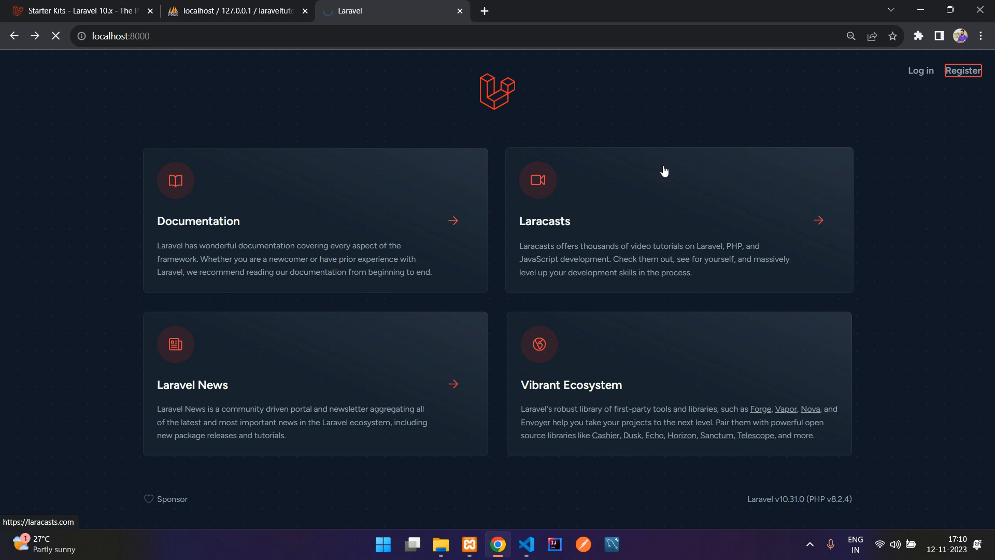
{"action": "left_click", "coordinate": [962, 70]}
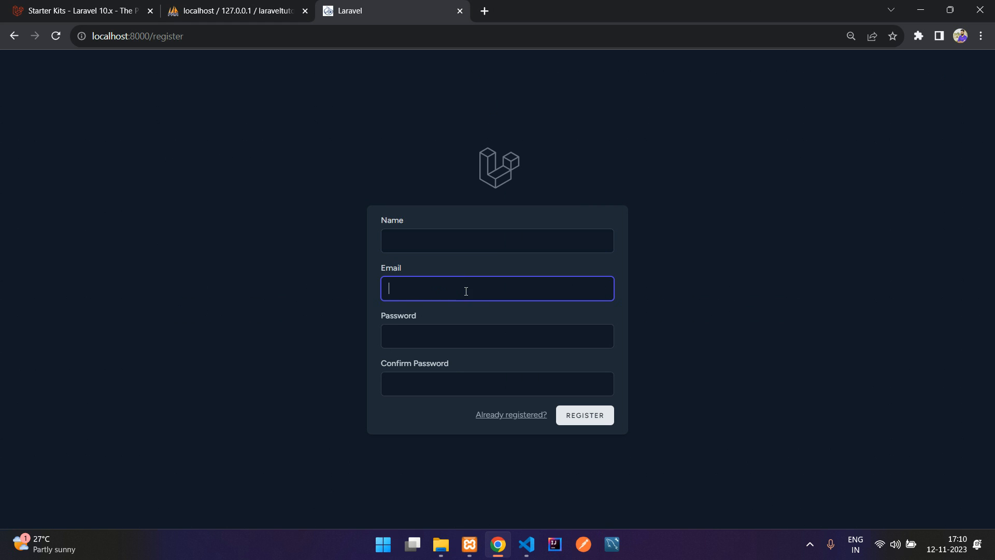
{"action": "left_click", "coordinate": [497, 384]}
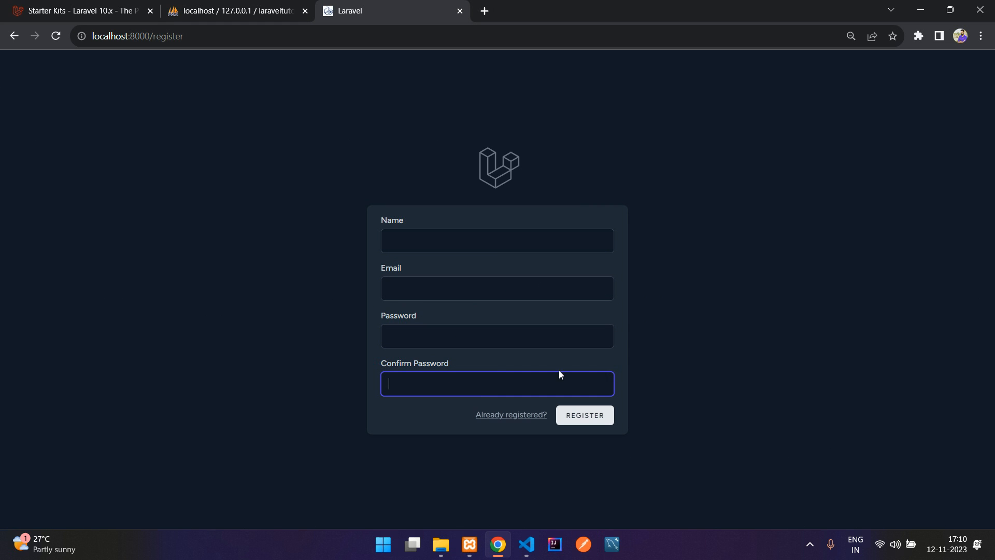
{"action": "mouse_move", "coordinate": [416, 243]}
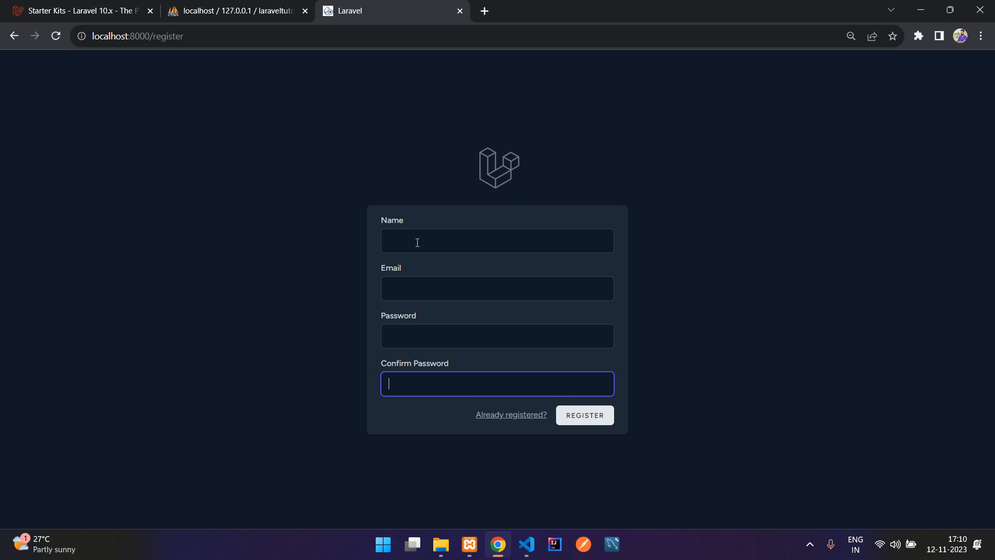
{"action": "left_click", "coordinate": [498, 240]}
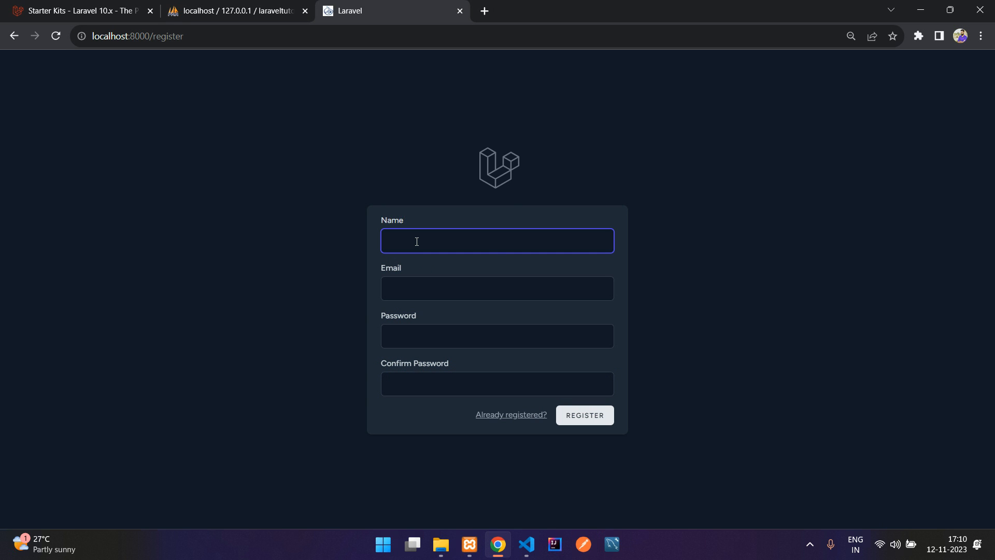
{"action": "type", "text": "u"}
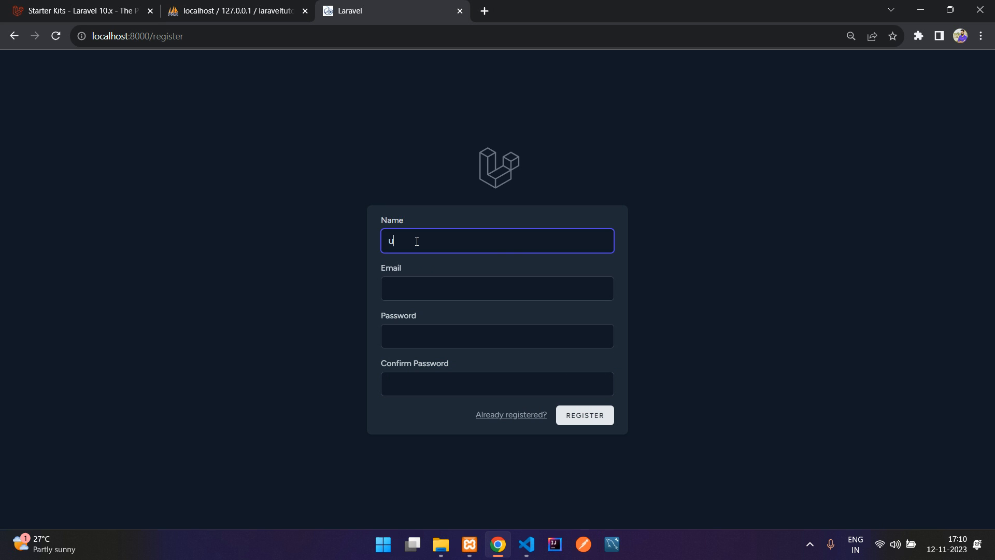
{"action": "type", "text": "user"}
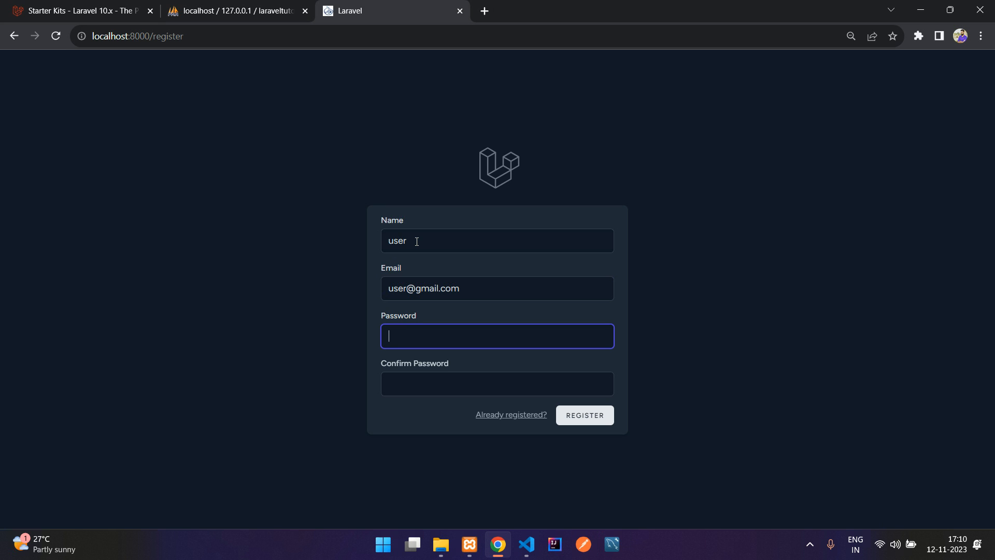
{"action": "type", "text": "password"}
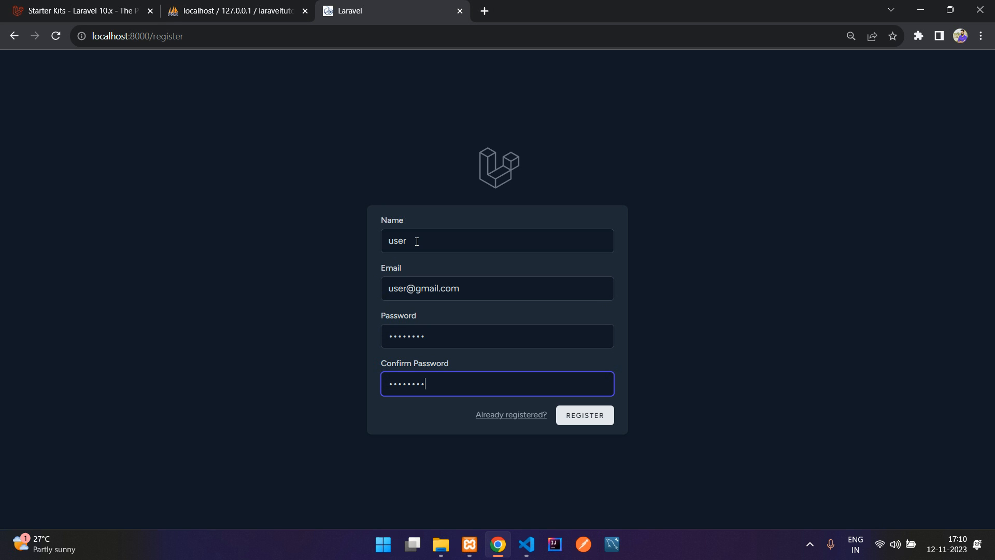
{"action": "left_click", "coordinate": [584, 415]}
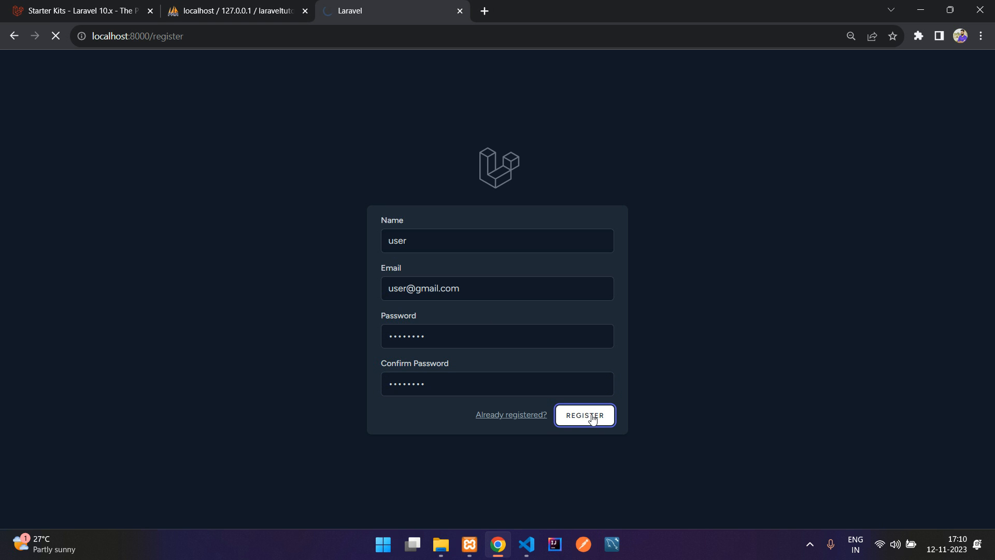
{"action": "left_click", "coordinate": [584, 415]}
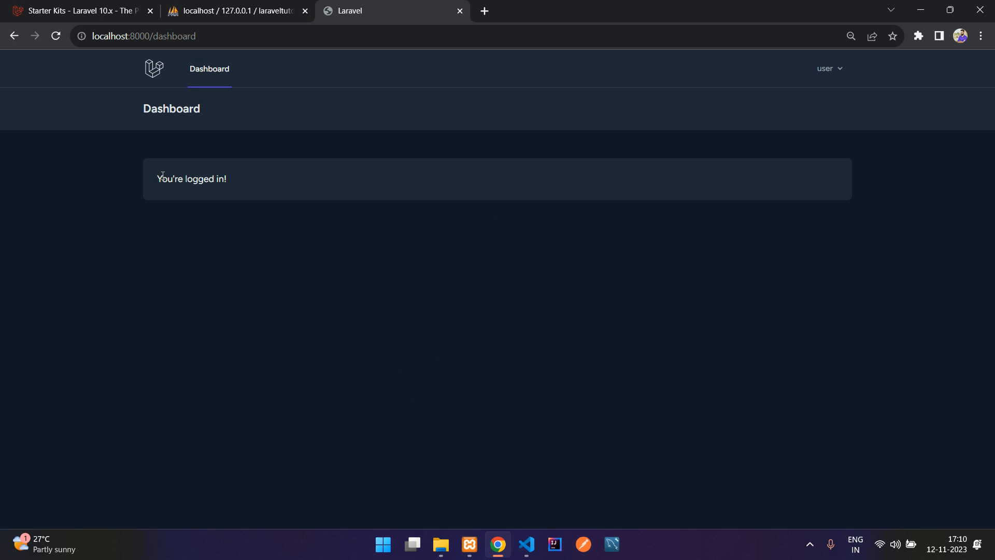
Change the profile Name from 'user' to 'User 1' and save it
{"action": "left_click", "coordinate": [828, 69]}
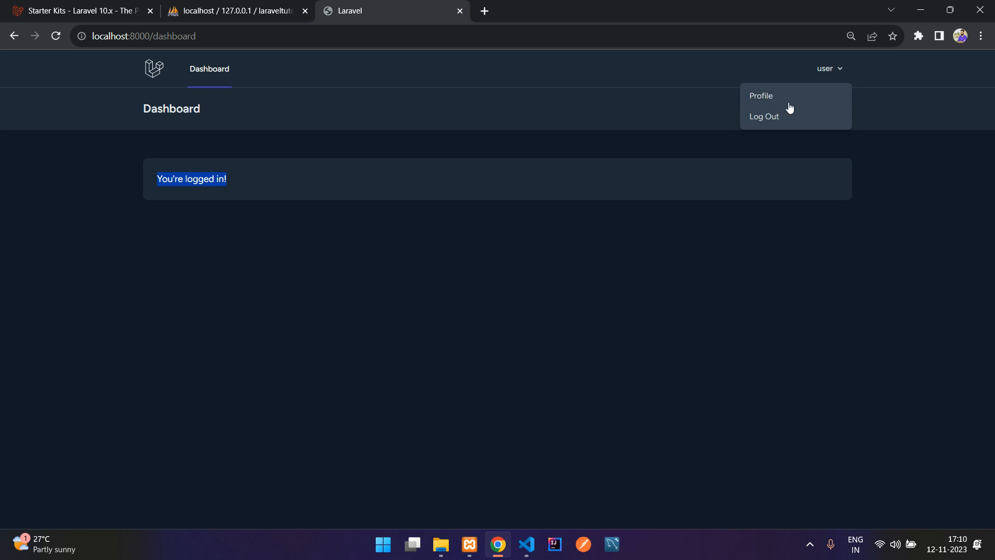
{"action": "mouse_move", "coordinate": [760, 96]}
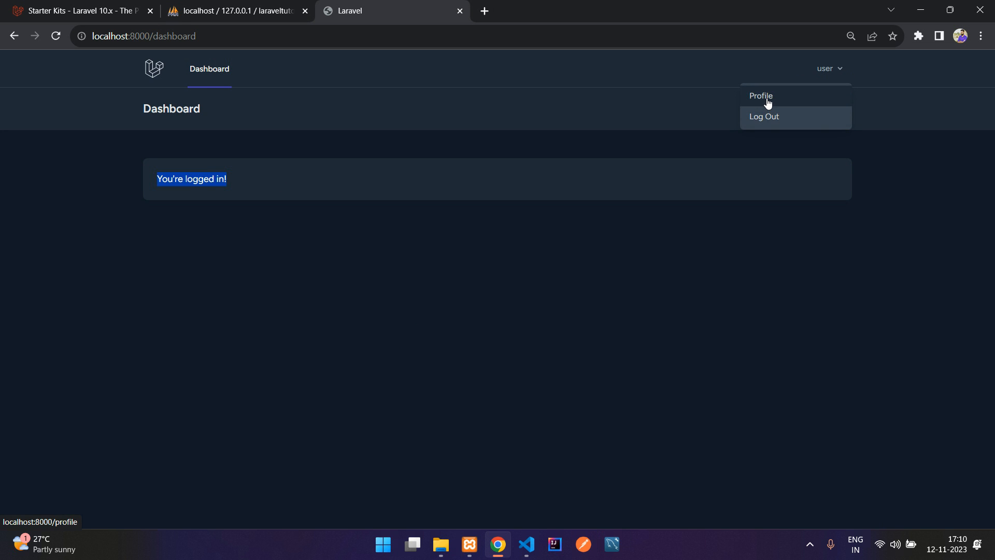
{"action": "left_click", "coordinate": [760, 96]}
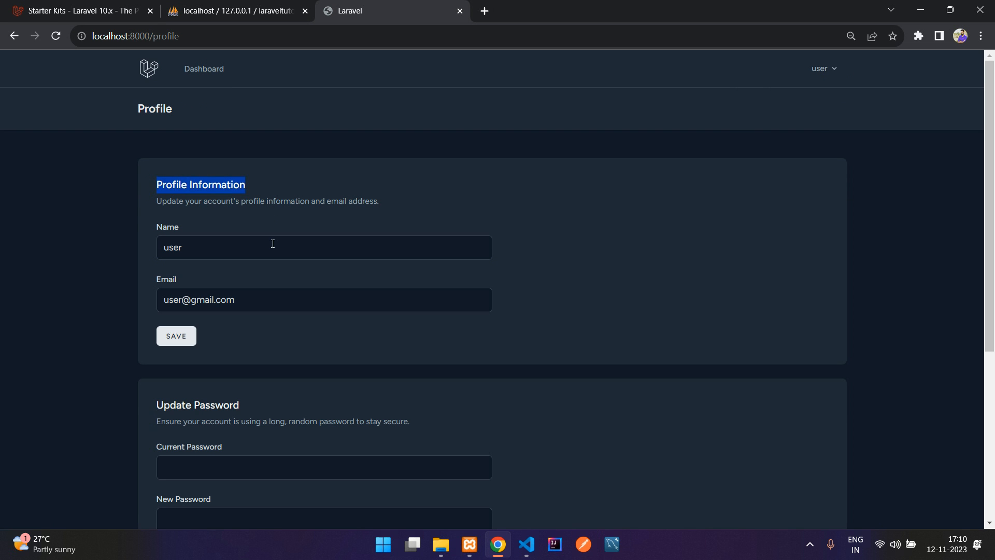
{"action": "left_click", "coordinate": [324, 247]}
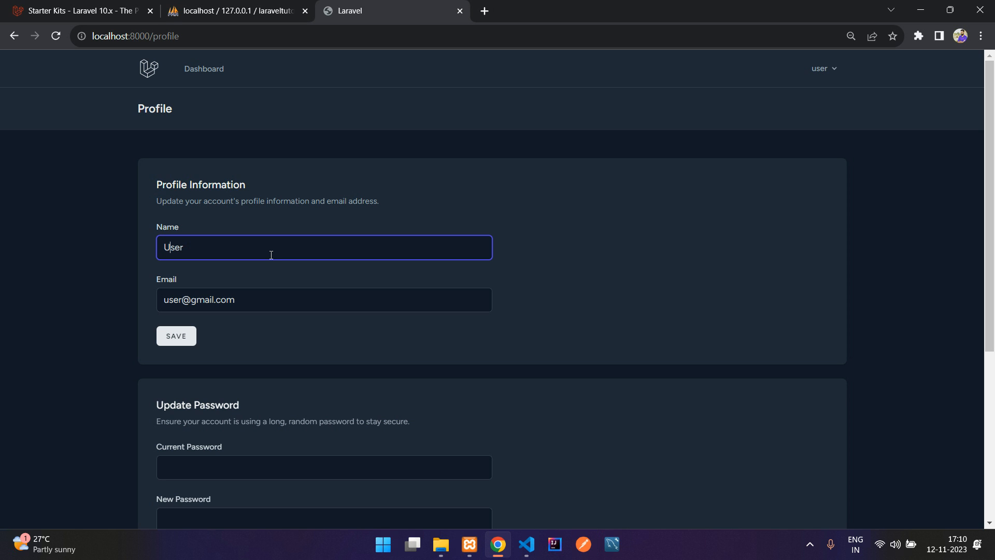
{"action": "type", "text": "1"}
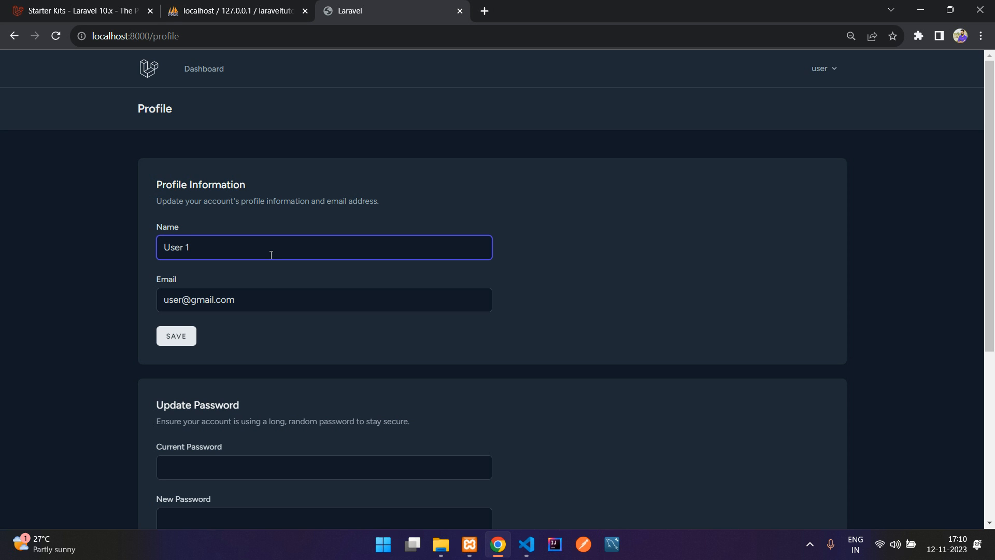
{"action": "left_click", "coordinate": [176, 335]}
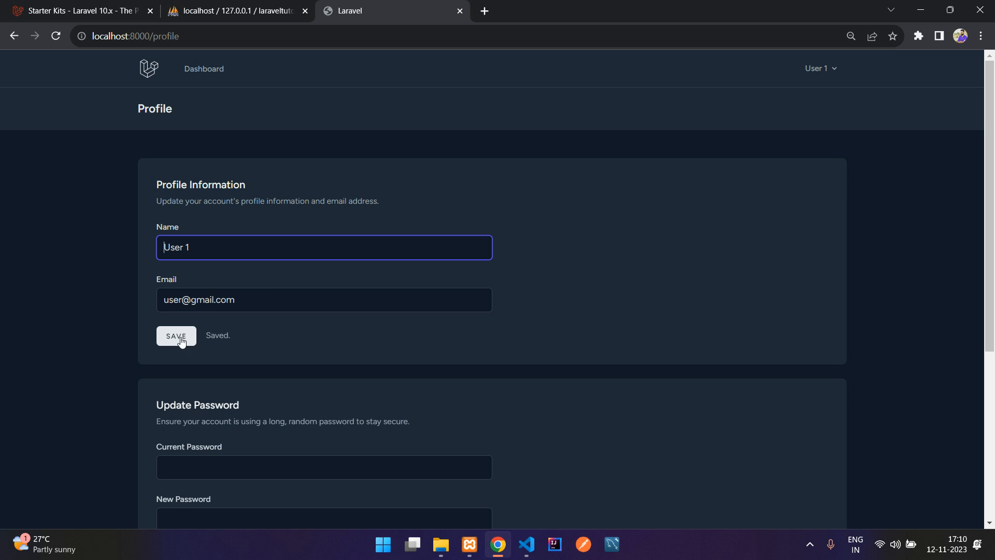
Check the saved name, scroll the profile page, and return to the welcome page
{"action": "double_click", "coordinate": [175, 246]}
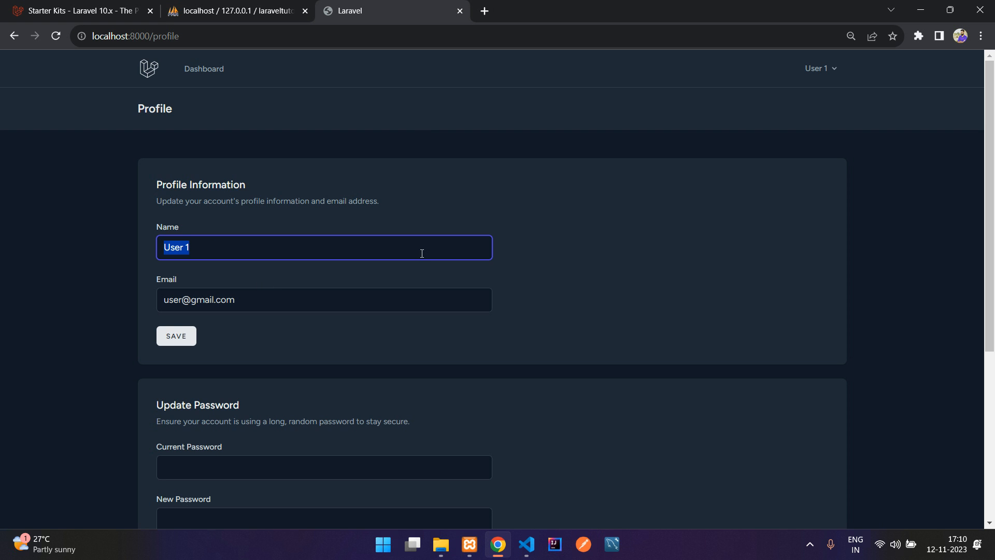
{"action": "scroll", "scroll_direction": "down", "scroll_amount": 3}
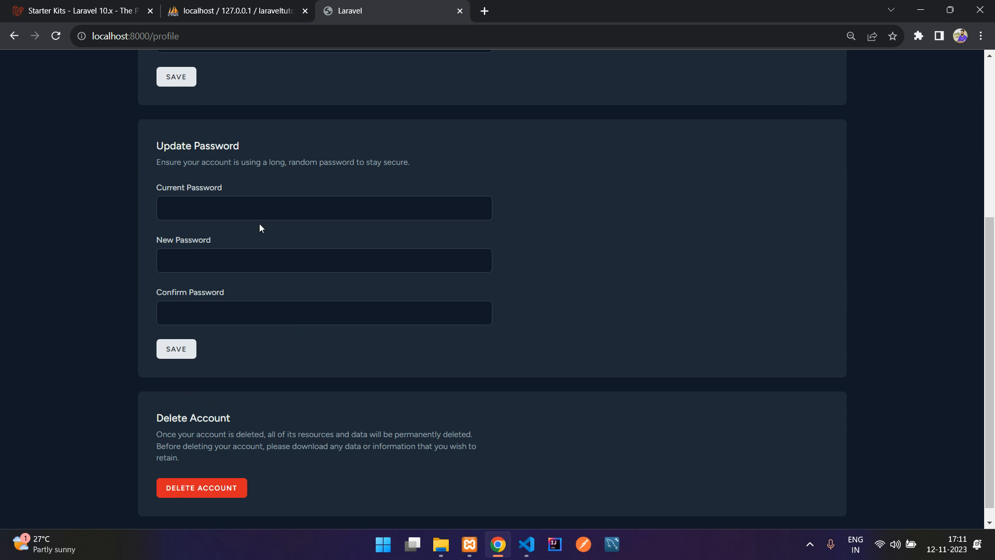
{"action": "scroll", "scroll_direction": "down", "scroll_amount": 3}
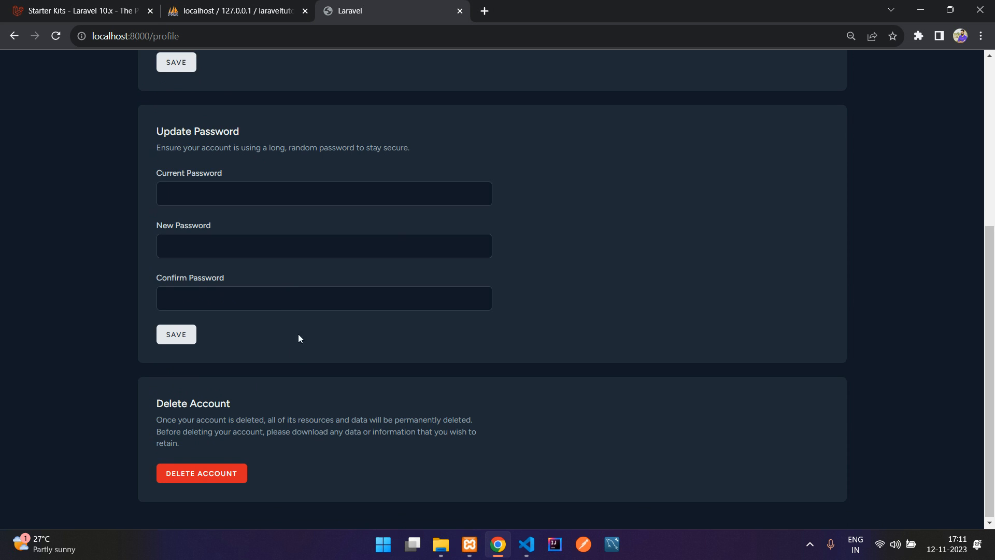
{"action": "scroll", "scroll_direction": "up", "scroll_amount": 3}
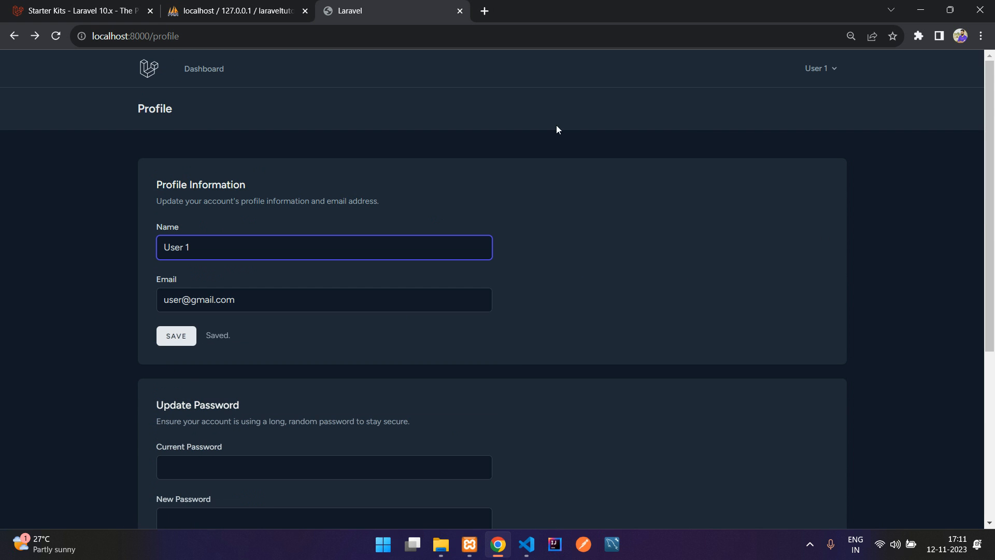
{"action": "left_click", "coordinate": [203, 68]}
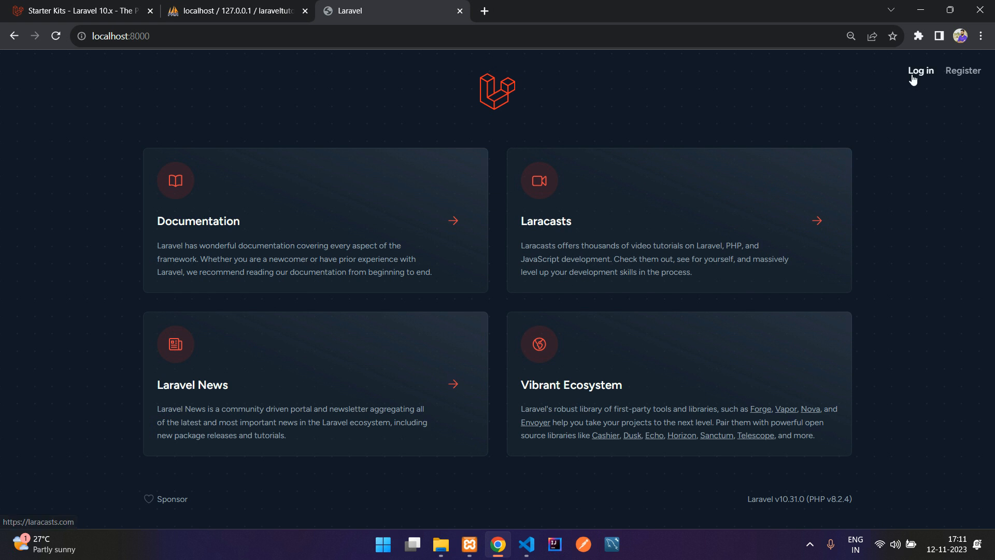
{"action": "left_click", "coordinate": [919, 70]}
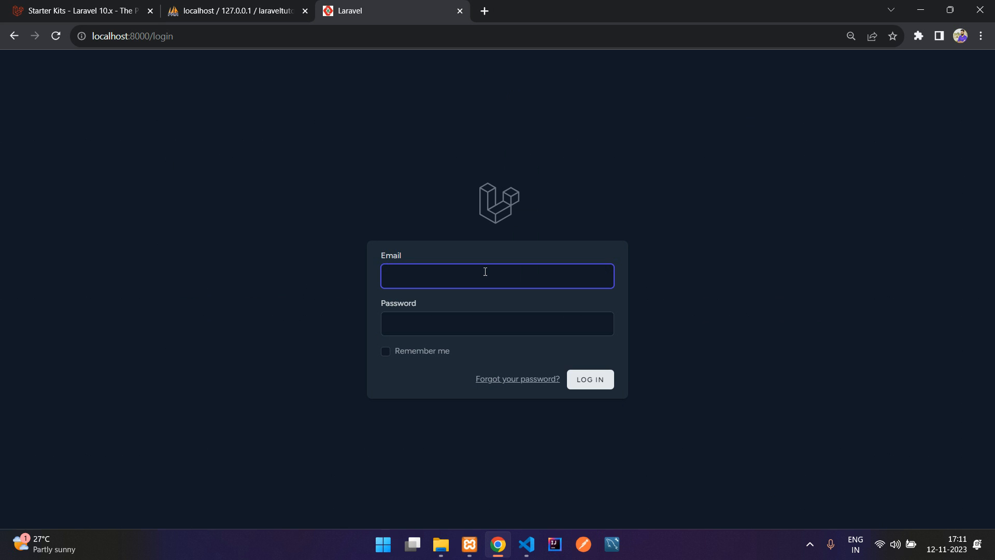
{"action": "type", "text": "user"}
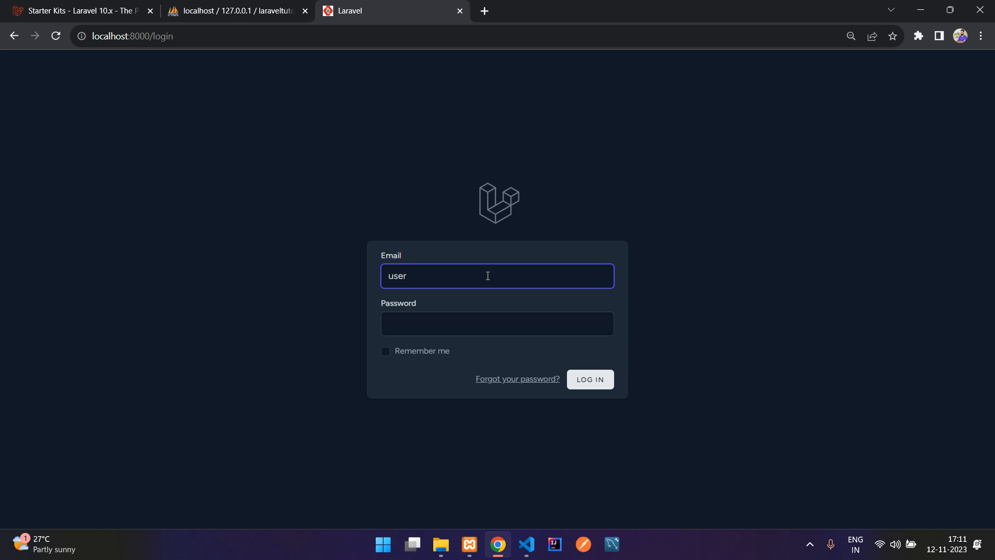
{"action": "type", "text": "@gmail.com"}
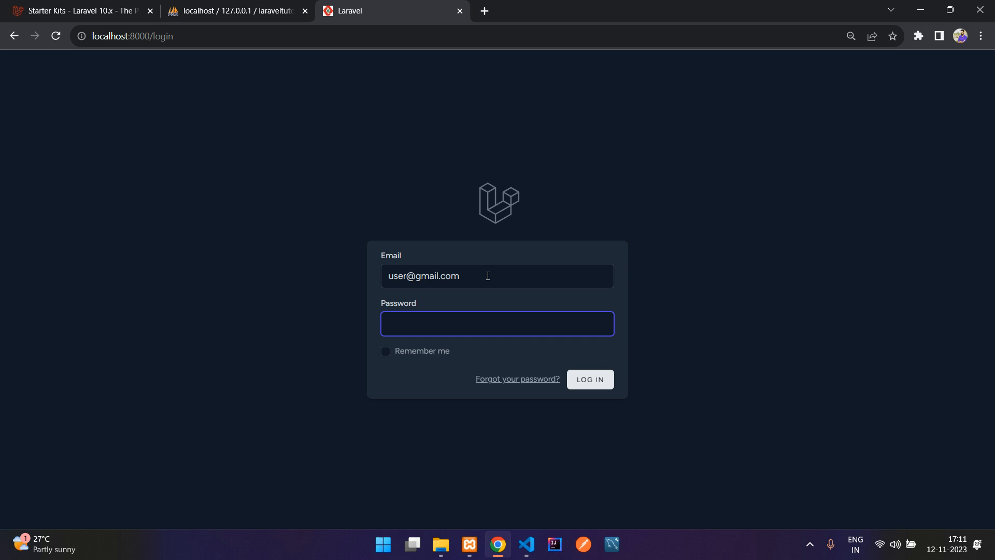
{"action": "type", "text": "password"}
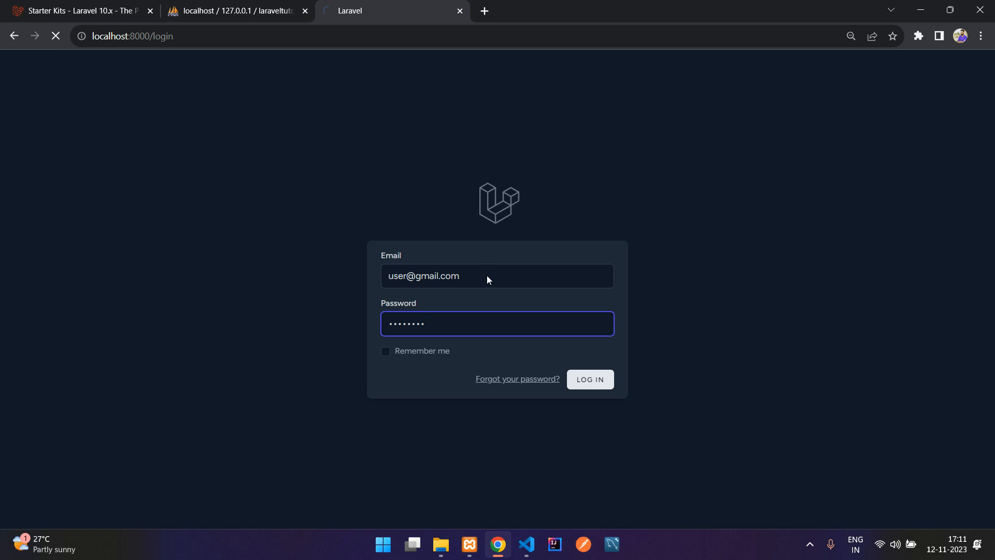
{"action": "left_click", "coordinate": [588, 378]}
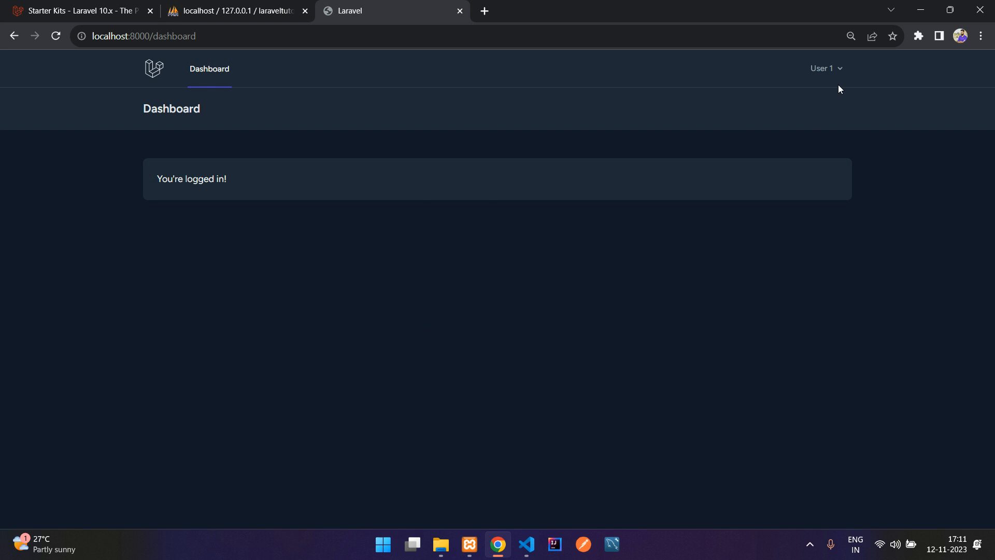
{"action": "left_click", "coordinate": [823, 68]}
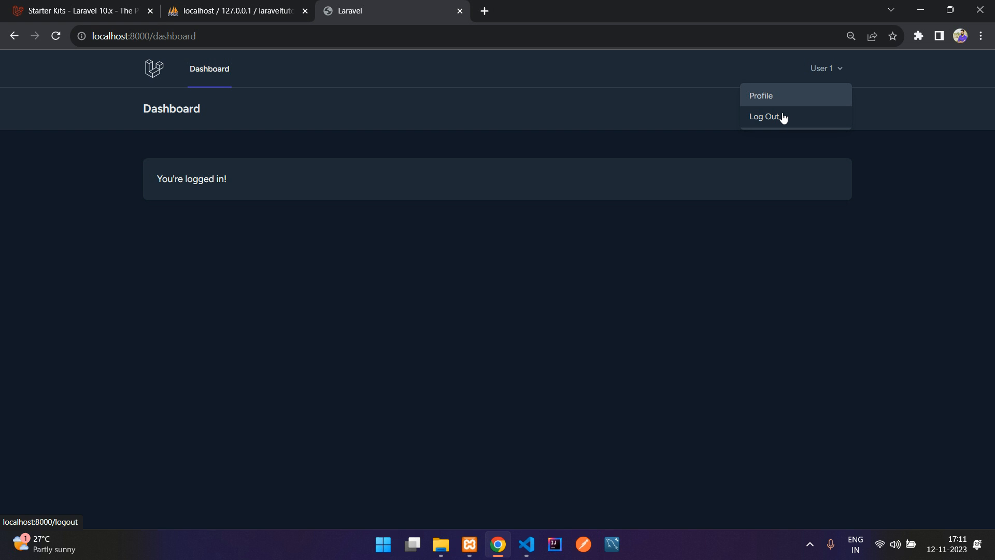
{"action": "left_click", "coordinate": [765, 117]}
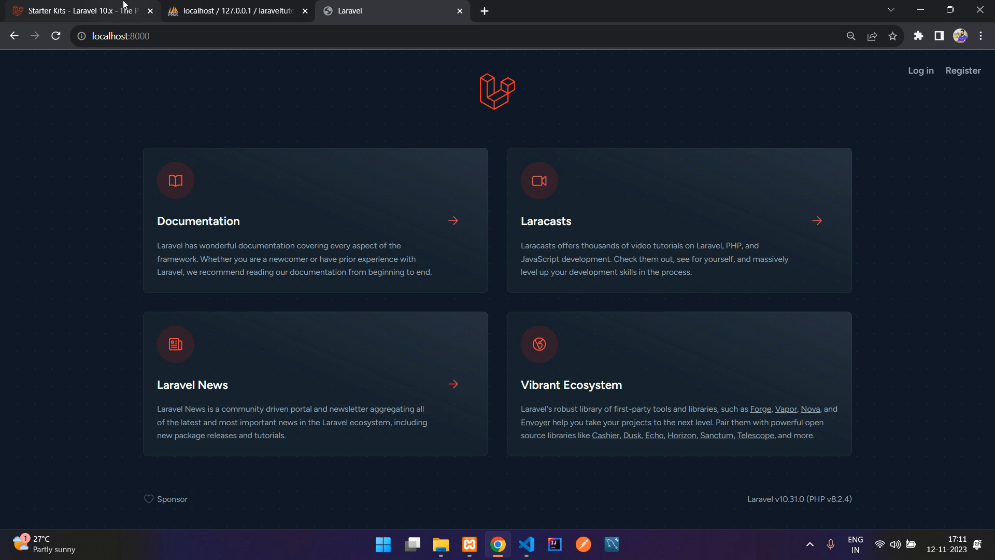
{"action": "mouse_move", "coordinate": [334, 129]}
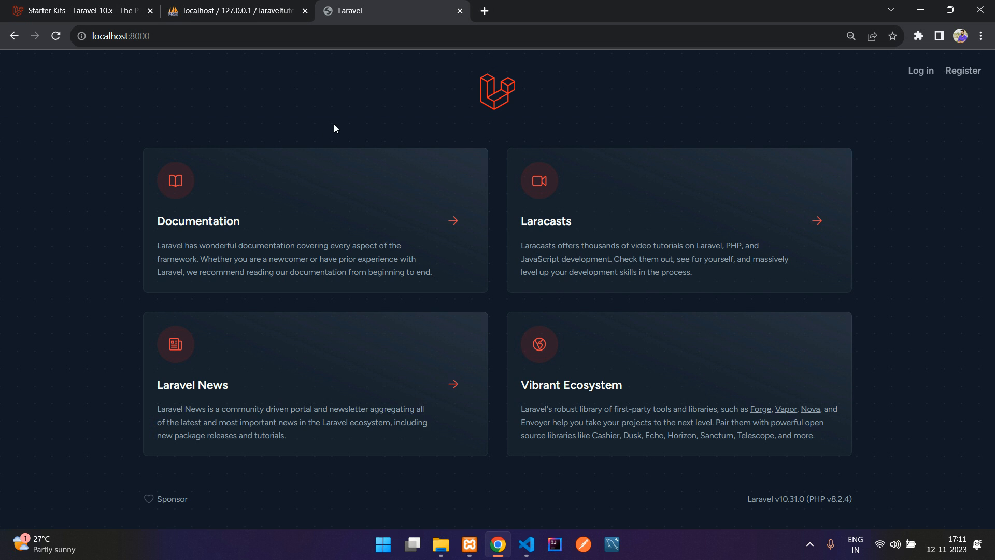